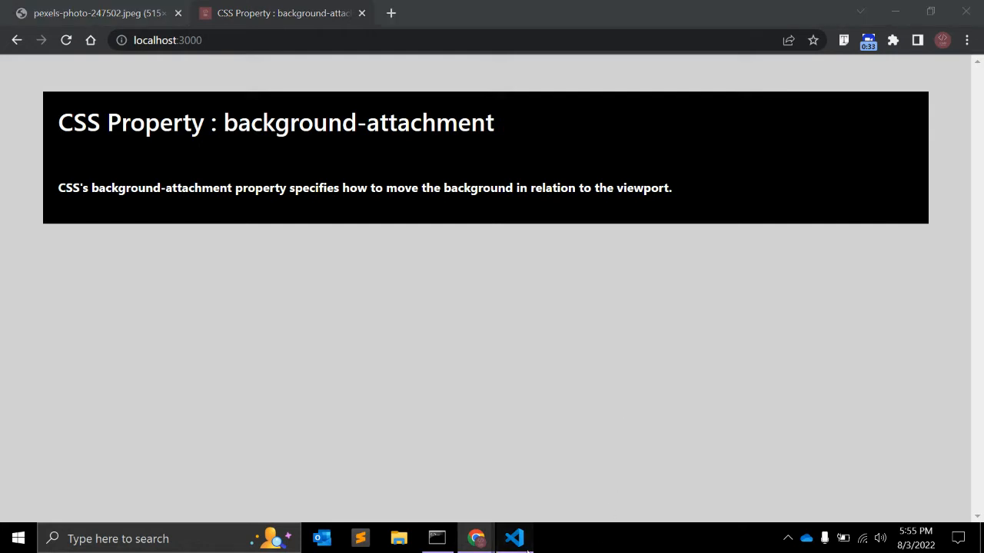
Add a div class="scroll" wrapping a div class="internal" below the content block in index.html
{"action": "left_click", "coordinate": [513, 538]}
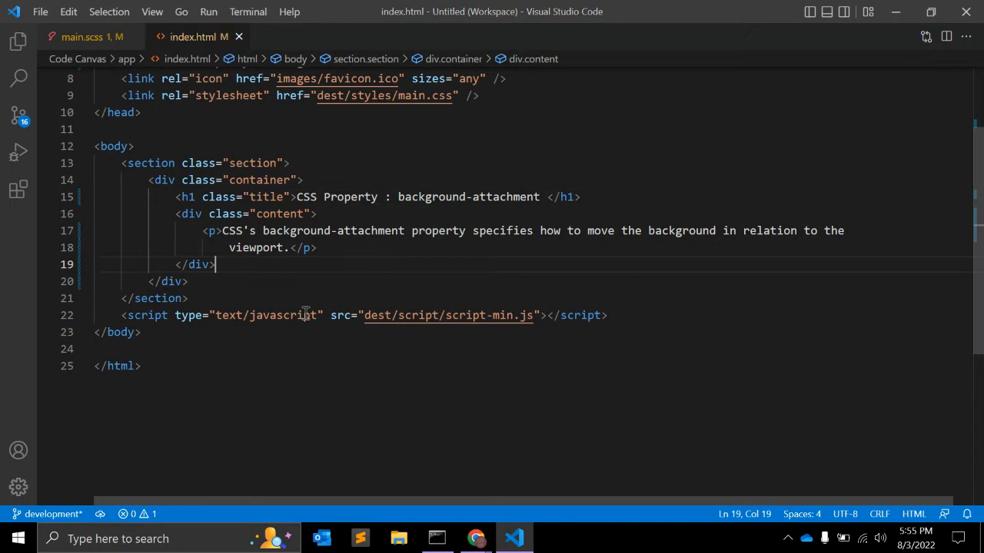
{"action": "type", "text": "<"}
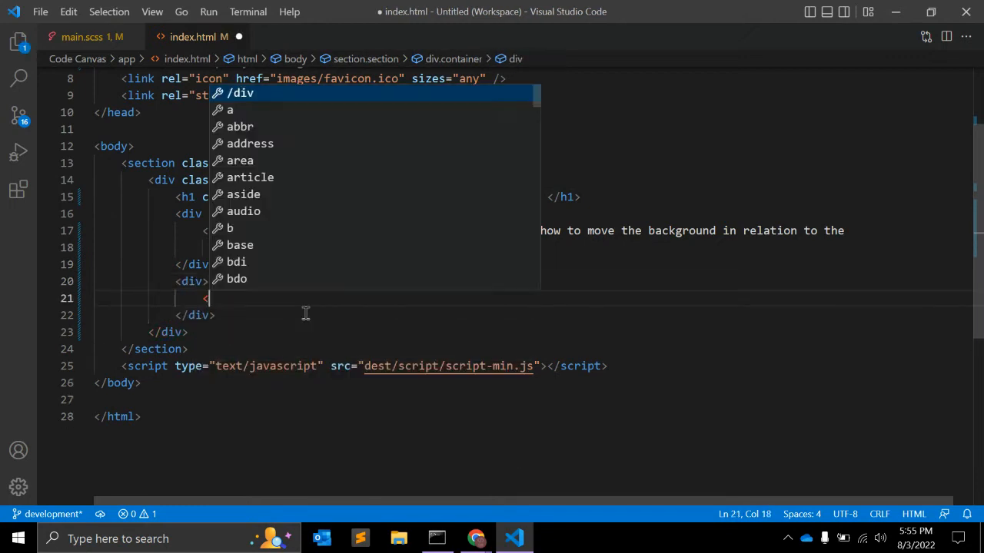
{"action": "type", "text": "div></div>"}
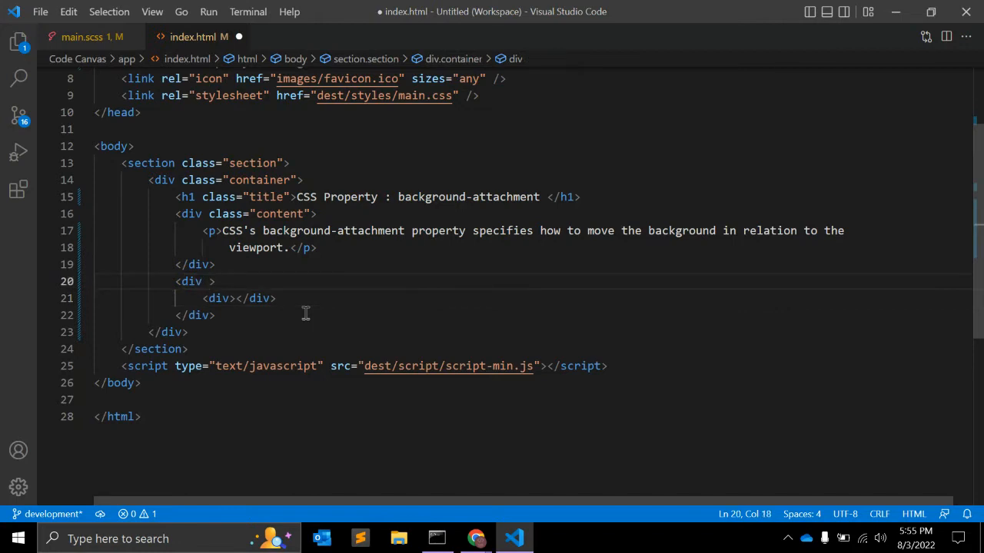
{"action": "type", "text": "class=\"\""}
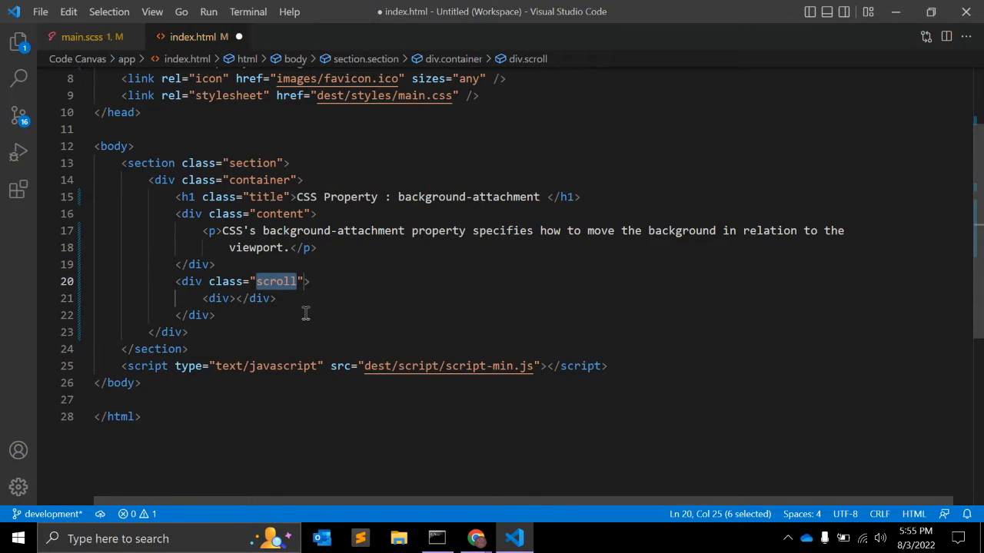
{"action": "type", "text": "c"}
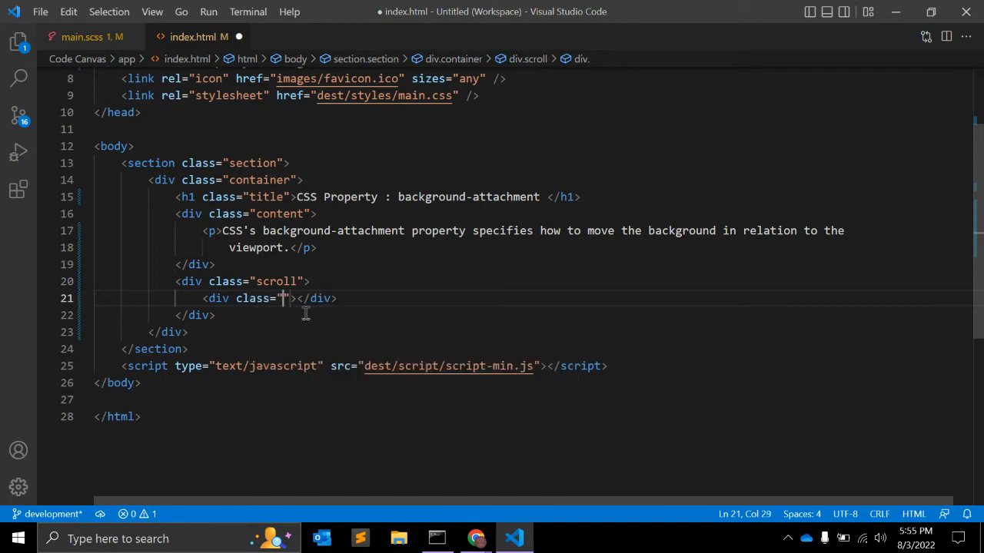
{"action": "type", "text": "internal"}
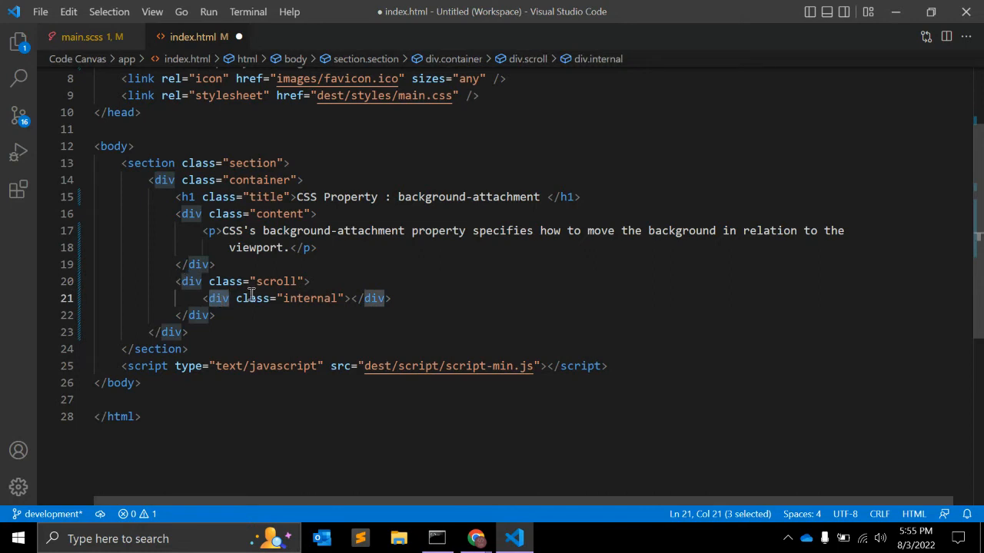
{"action": "double_click", "coordinate": [310, 298]}
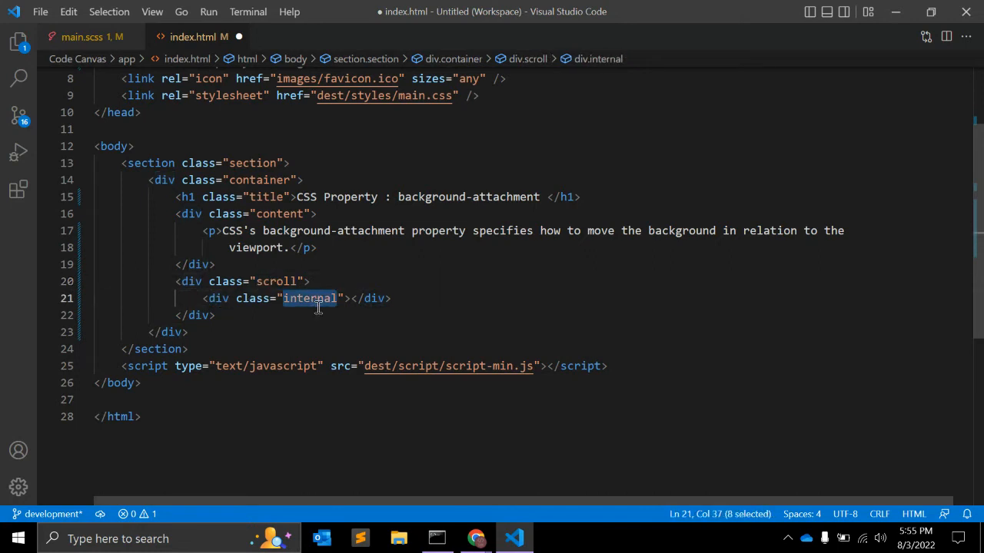
Add an .internal rule with height: 400px and width: 100% at the end of main.scss
{"action": "left_click", "coordinate": [92, 37]}
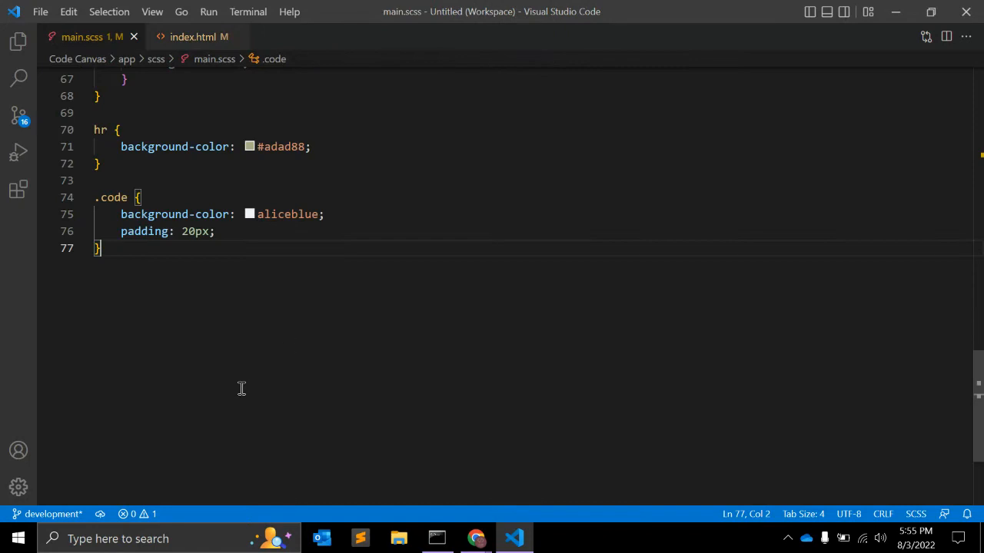
{"action": "type", "text": ".internal"}
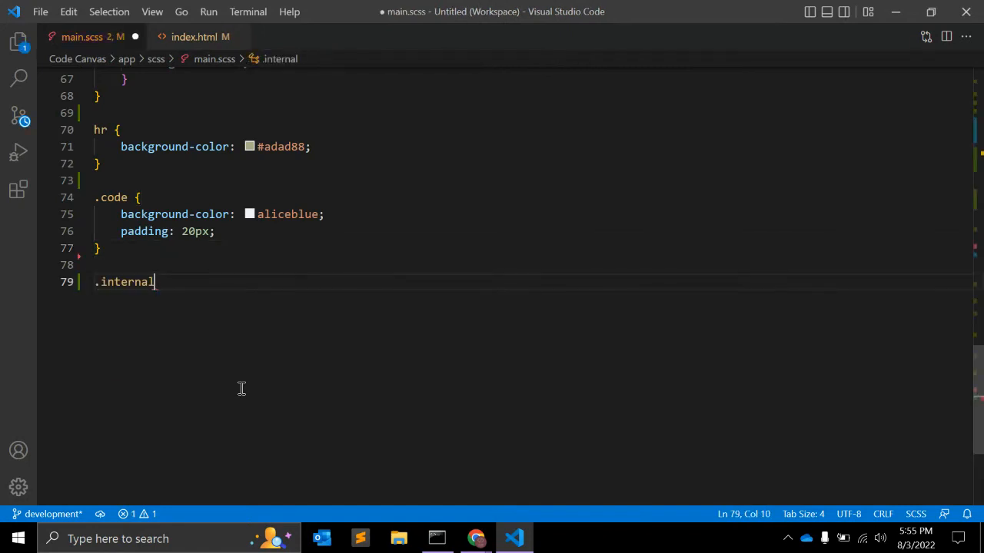
{"action": "type", "text": "{"}
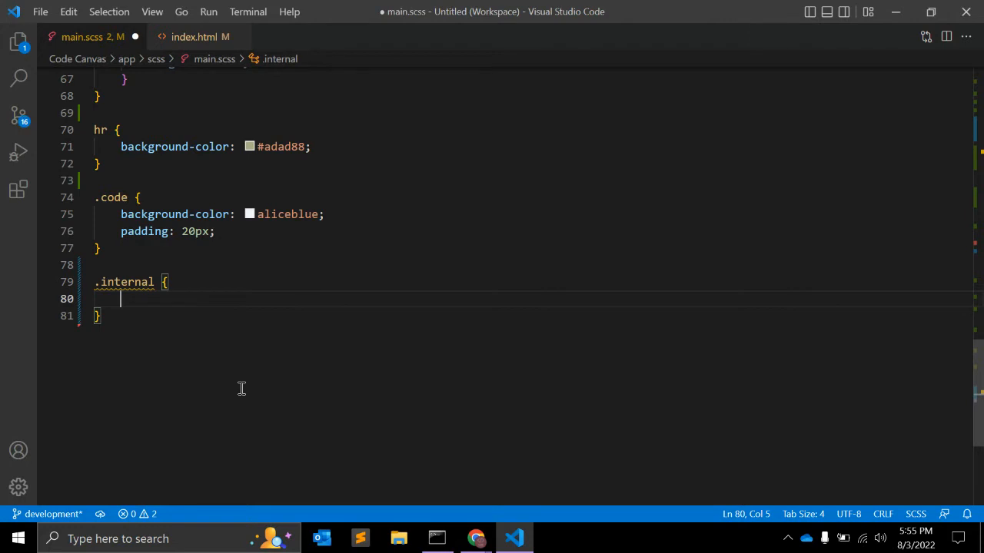
{"action": "type", "text": "height: ;"}
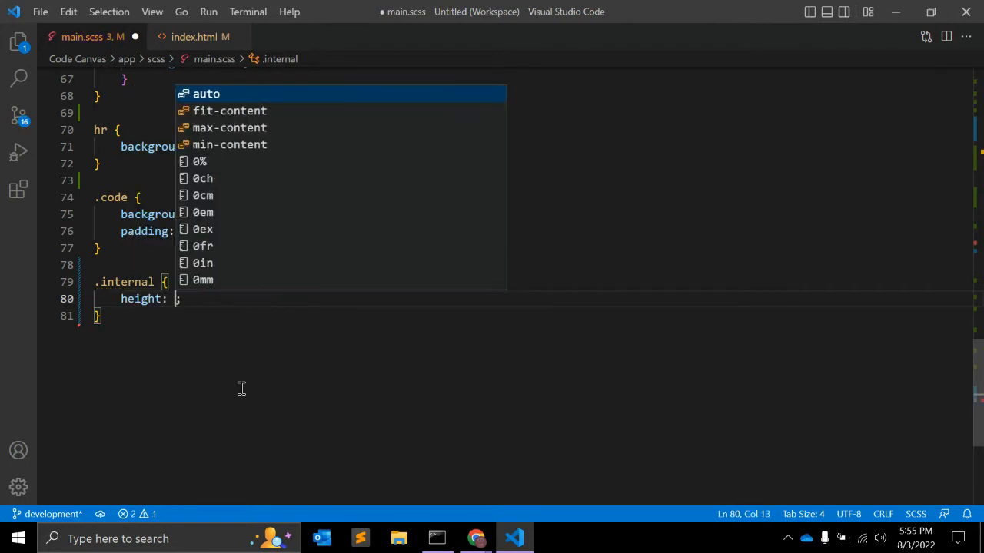
{"action": "type", "text": "400px"}
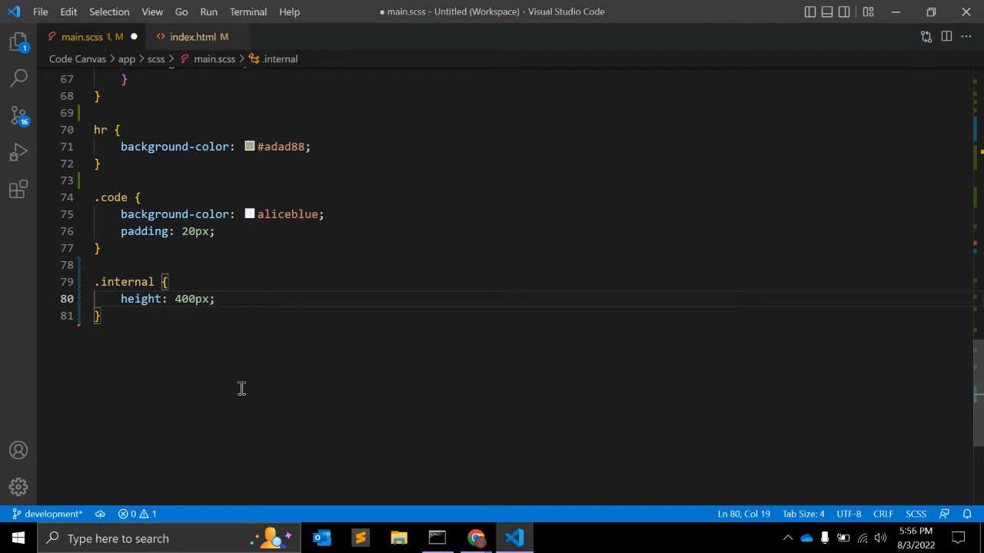
{"action": "type", "text": "width: ;"}
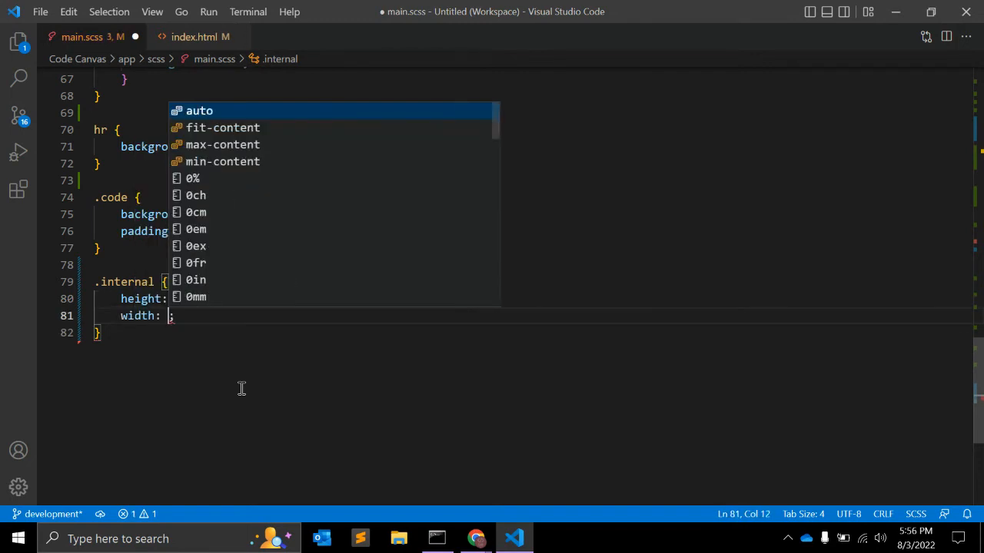
{"action": "type", "text": "100%"}
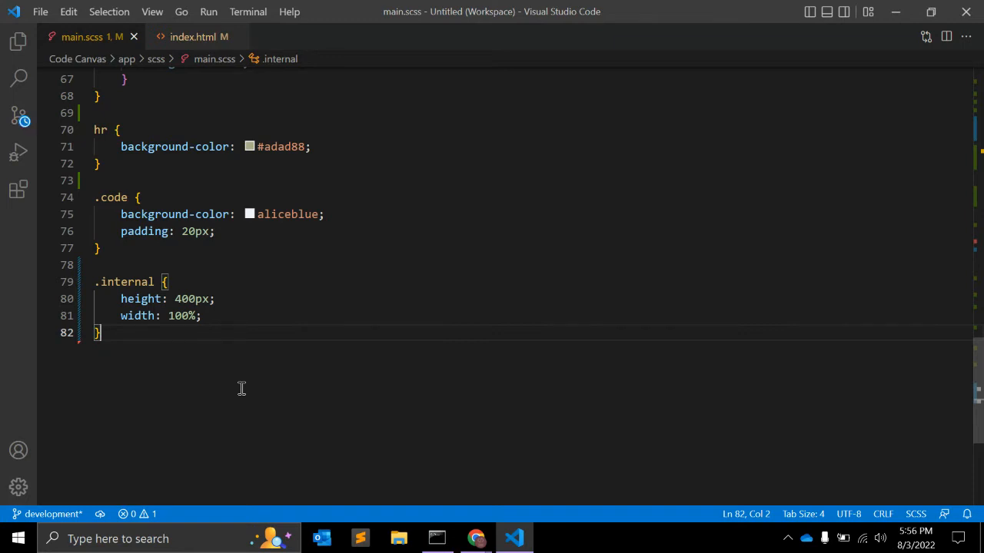
{"action": "key", "text": "Enter"}
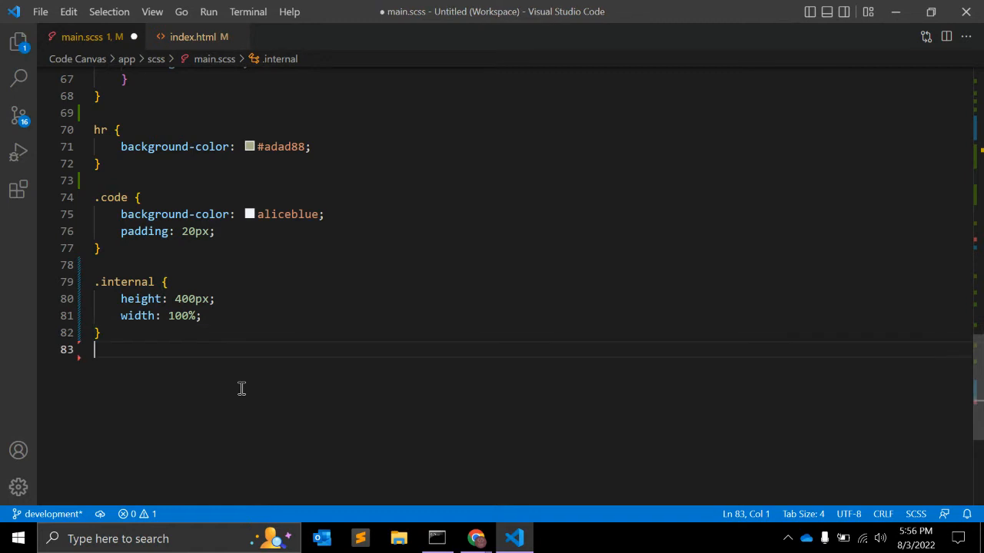
Start an empty .scroll rule and a shared .scroll, .internal selector above it
{"action": "type", "text": ".scroll"}
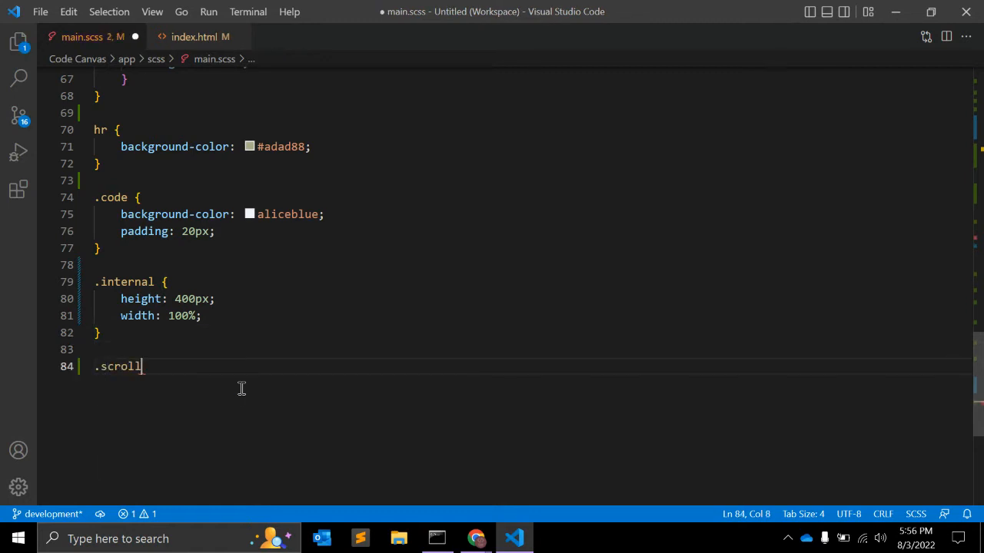
{"action": "type", "text": "{"}
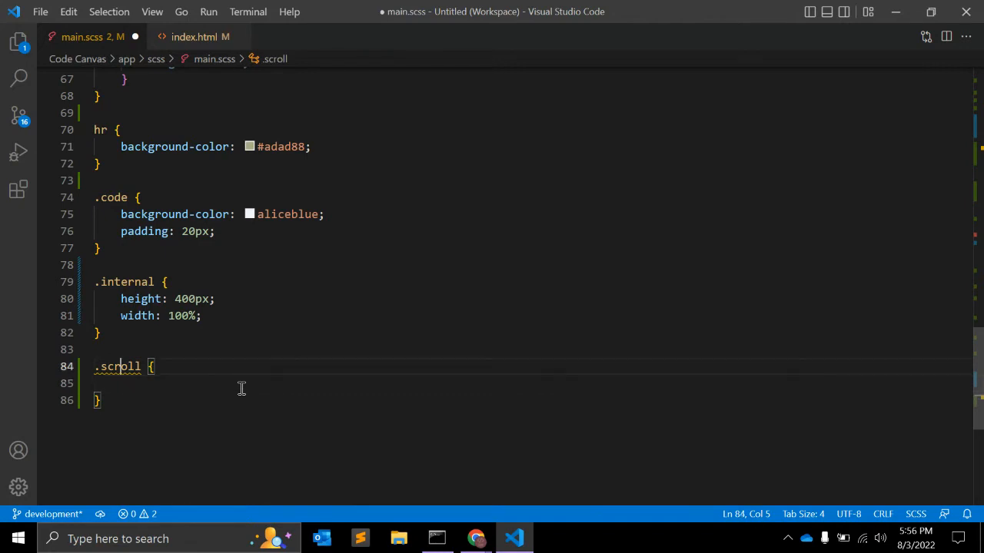
{"action": "key", "text": "Enter"}
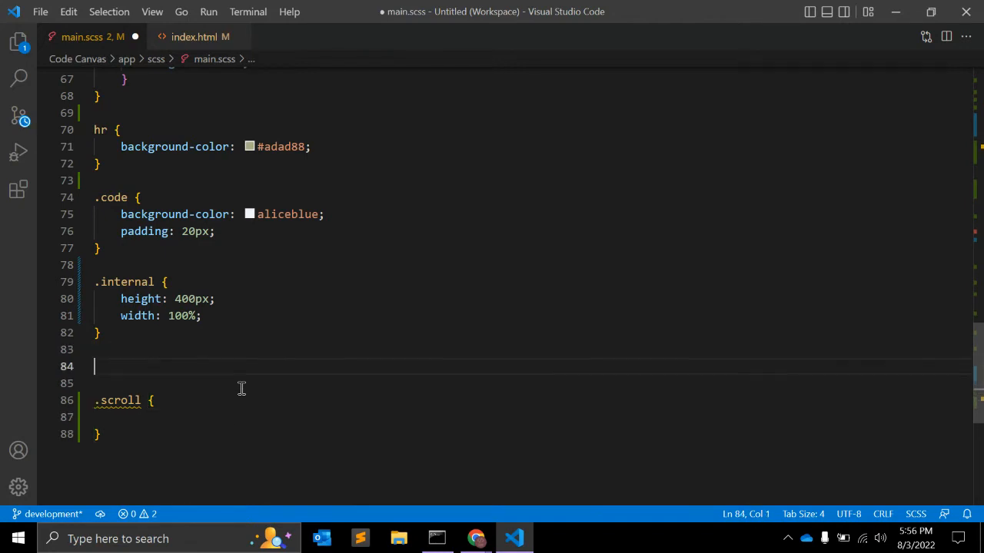
{"action": "type", "text": "."}
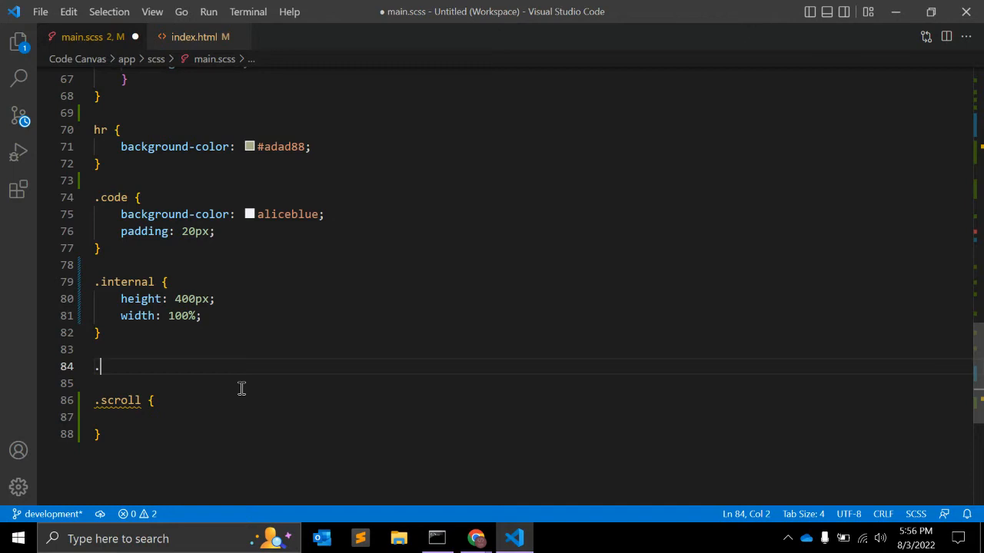
{"action": "type", "text": ".scroll"}
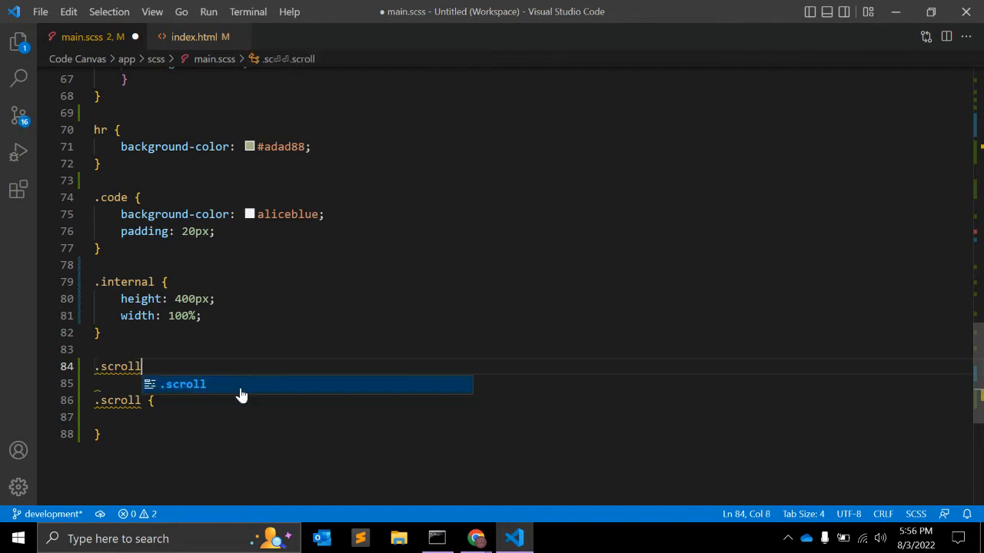
{"action": "type", "text": ","}
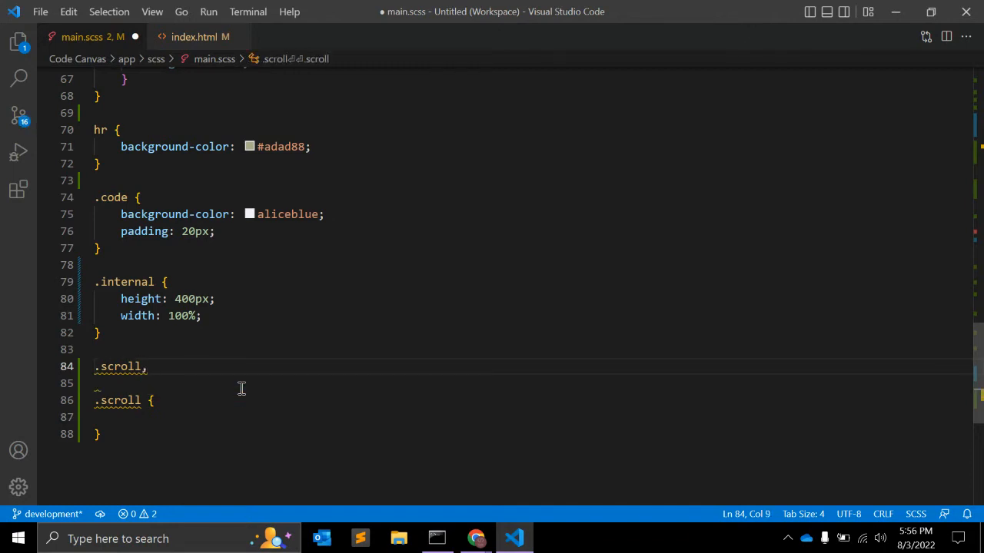
{"action": "type", "text": ".inte"}
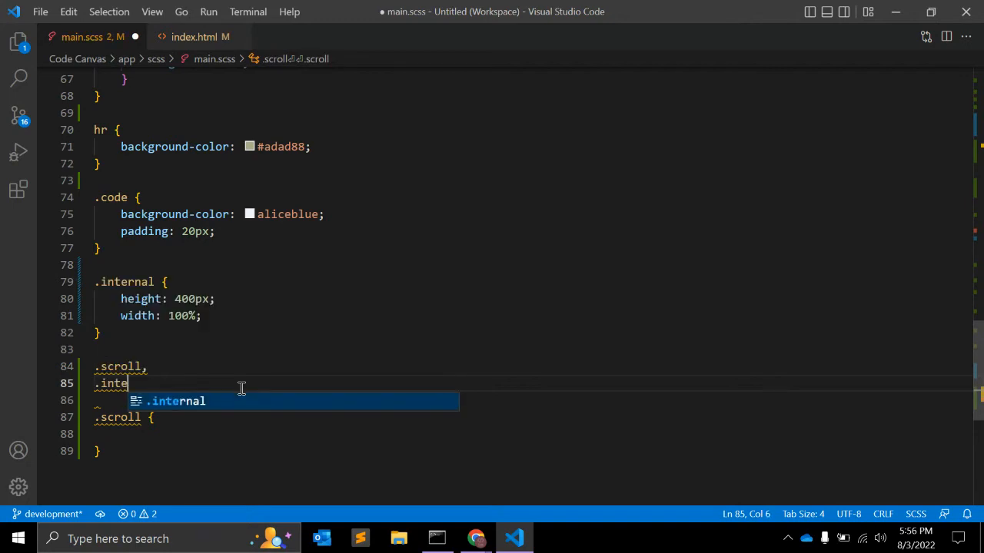
{"action": "key", "text": "Tab"}
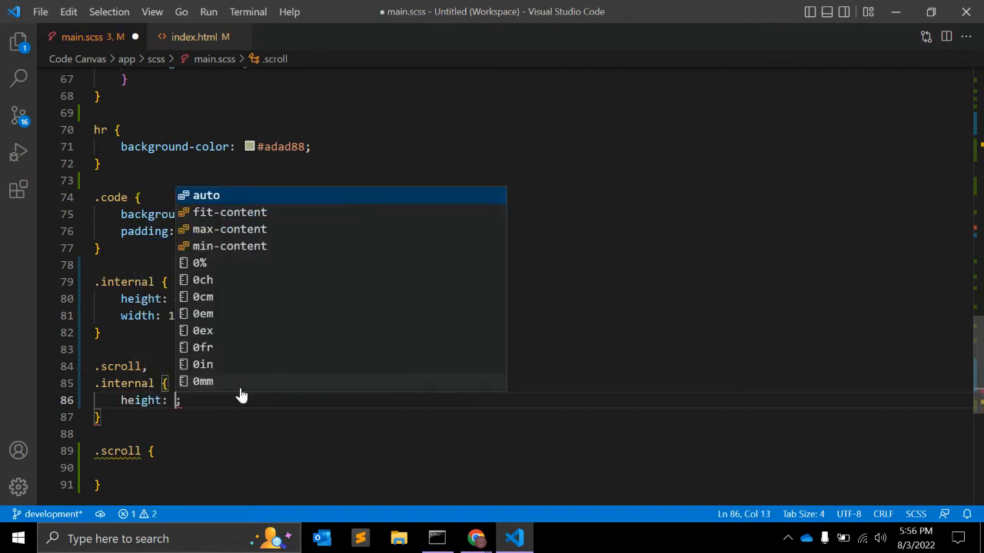
Give the shared rule 200px height, max-width 650px, margin 0px auto and vertical overflow scrolling
{"action": "type", "text": "200px;"}
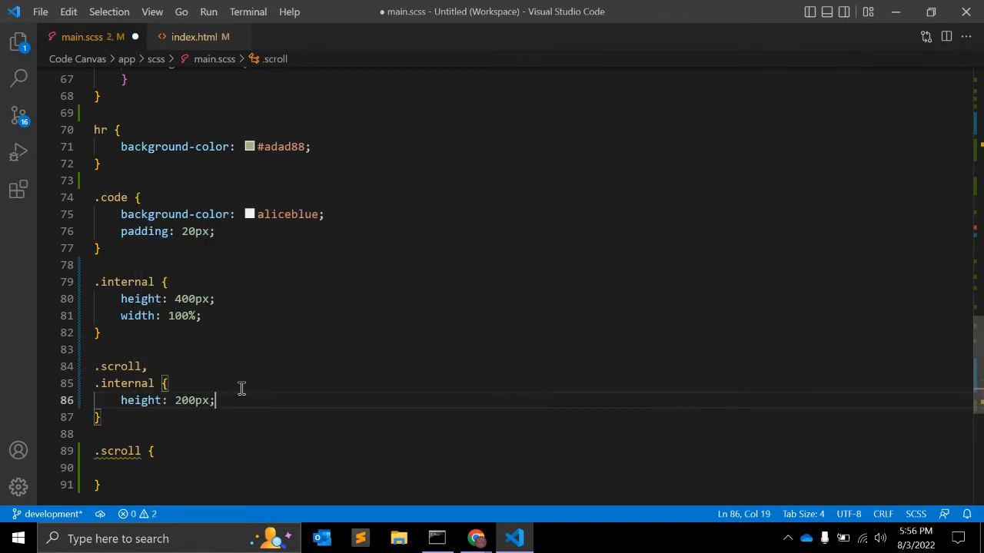
{"action": "type", "text": "width: 100%;"}
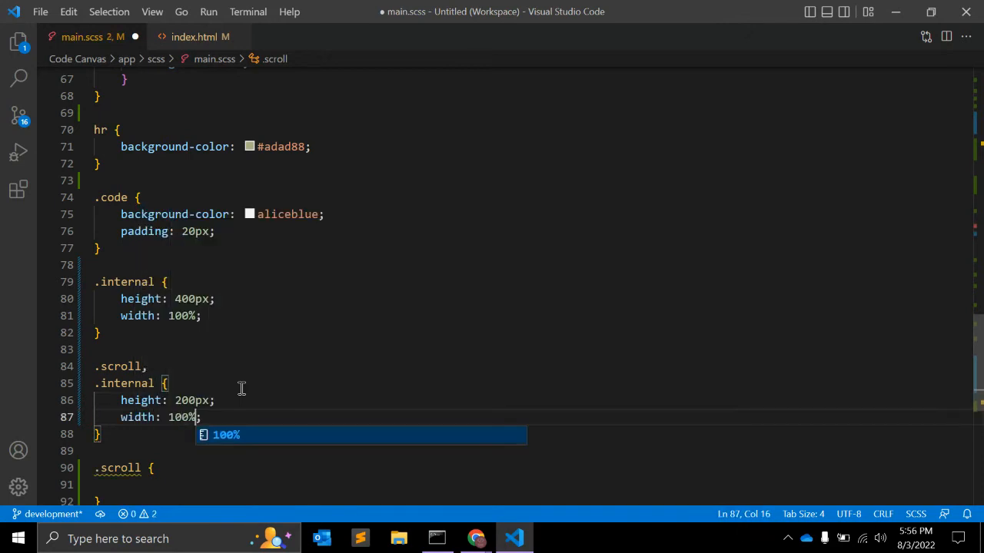
{"action": "type", "text": "max-width: ;"}
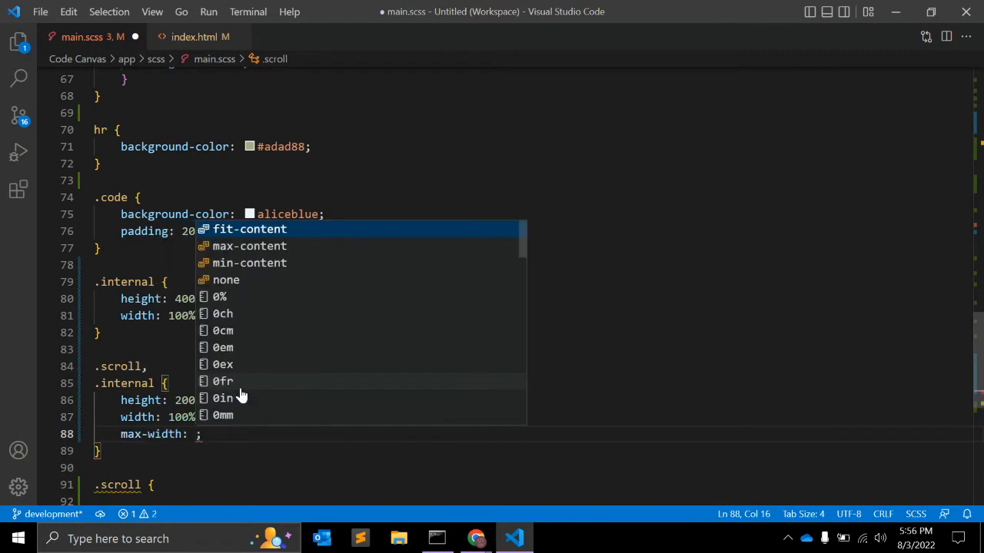
{"action": "type", "text": "650px;"}
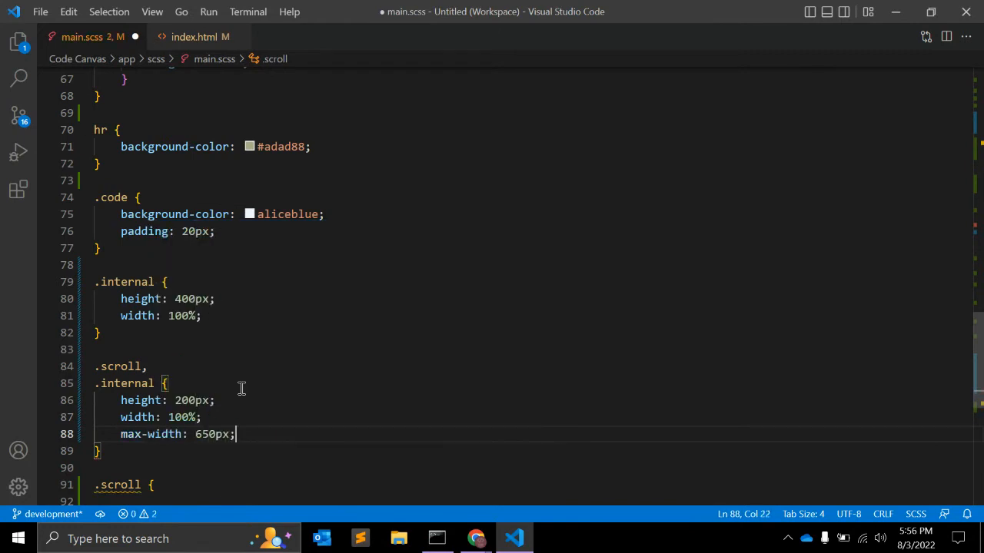
{"action": "type", "text": "margin: 3;"}
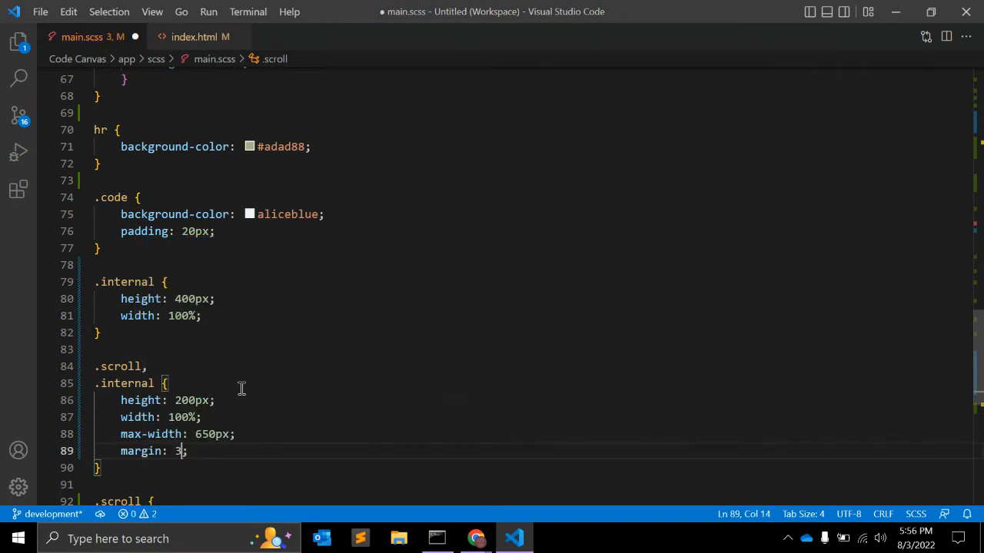
{"action": "type", "text": "0px aut"}
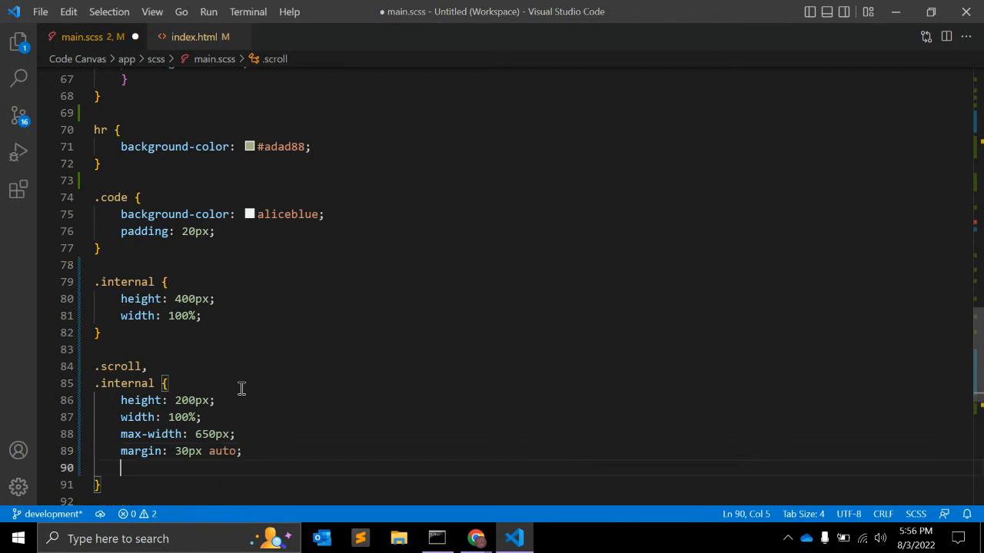
{"action": "type", "text": "overflow-x: hidden;"}
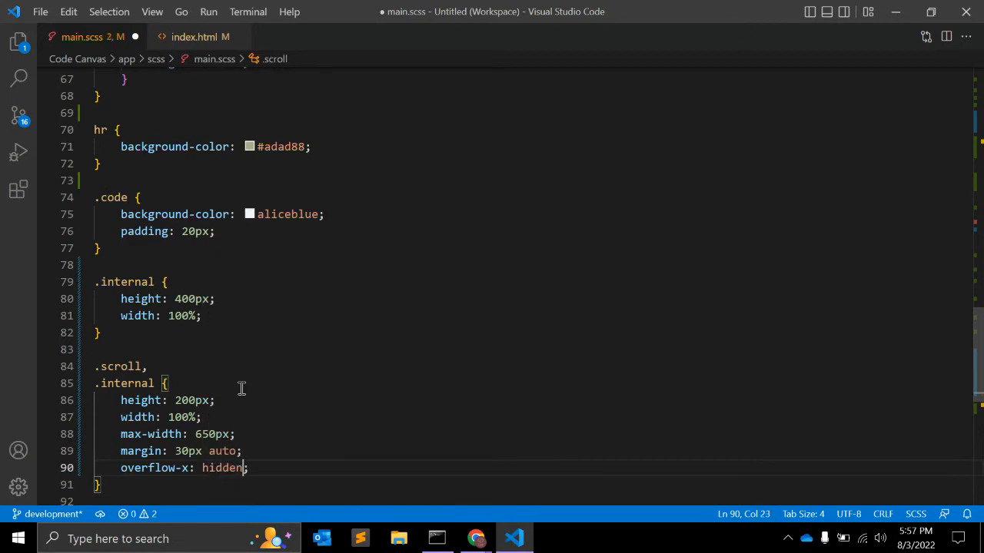
{"action": "type", "text": "overflow-y: scroll;"}
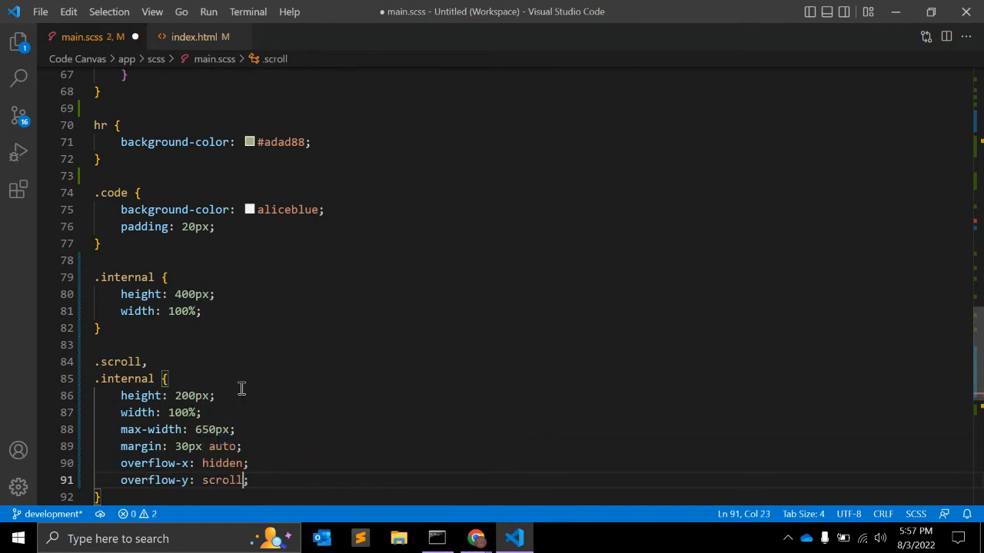
{"action": "scroll", "scroll_direction": "down", "scroll_amount": 3}
{"action": "type", "text": ".scroll {"}
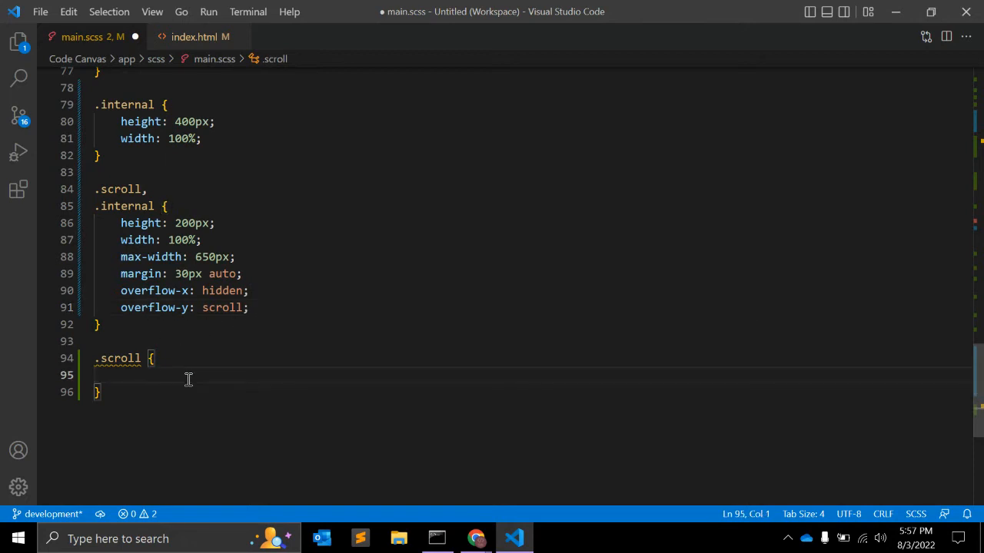
Begin a background: url() declaration inside the .scroll rule
{"action": "left_click", "coordinate": [475, 538]}
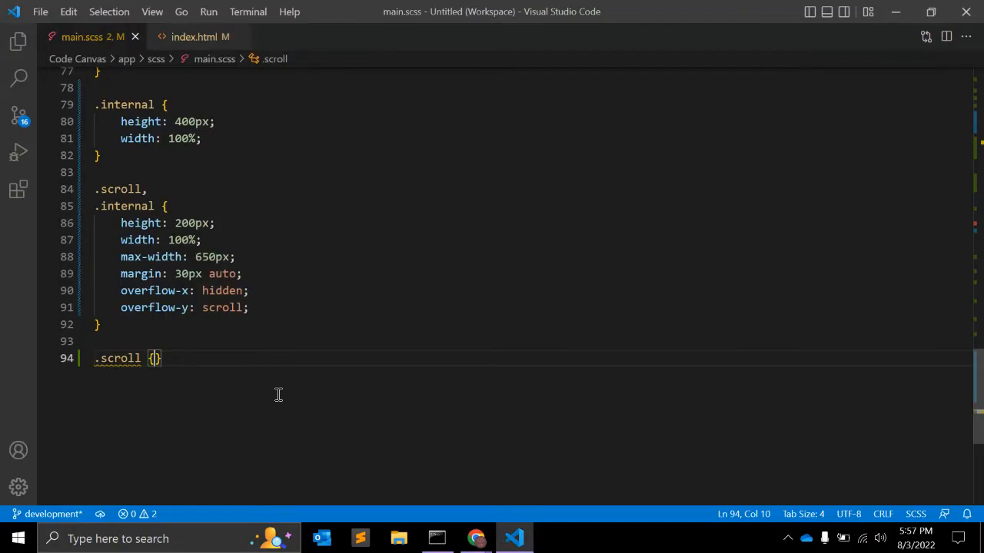
{"action": "key", "text": "Enter"}
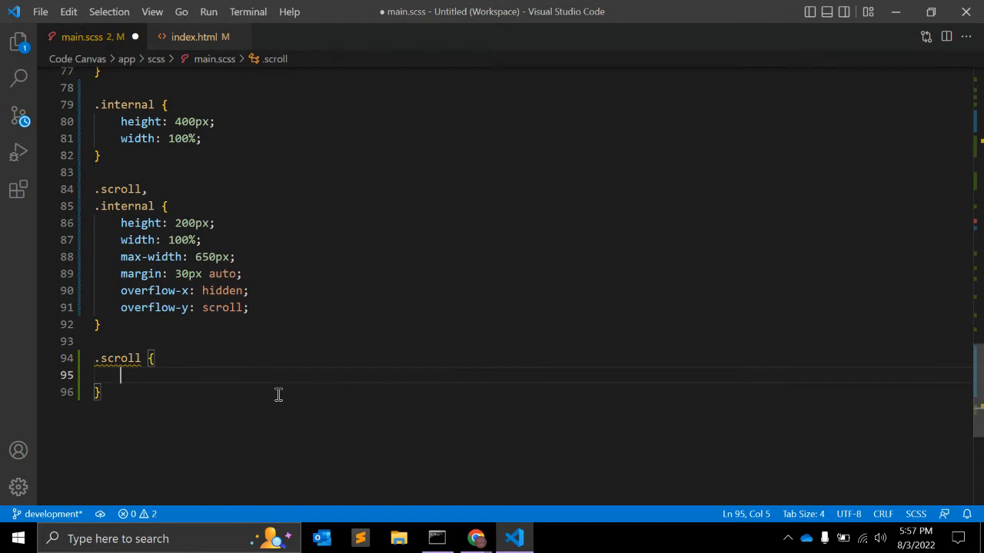
{"action": "mouse_move", "coordinate": [154, 378]}
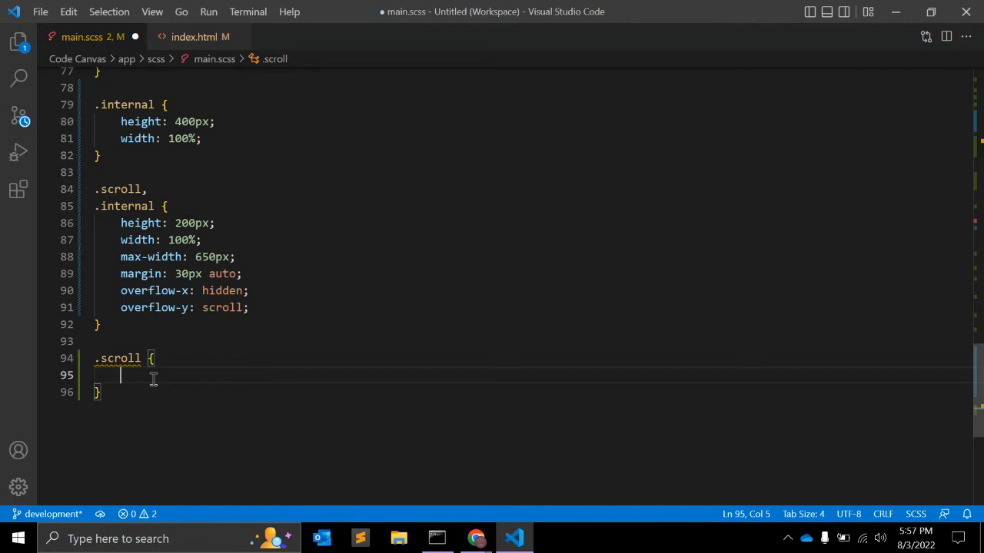
{"action": "type", "text": "bac"}
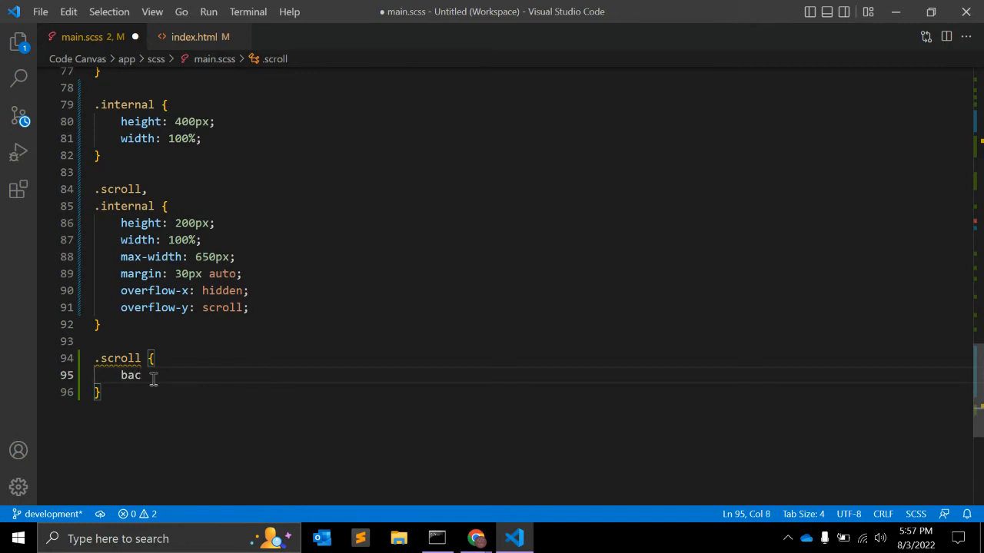
{"action": "type", "text": "kground"}
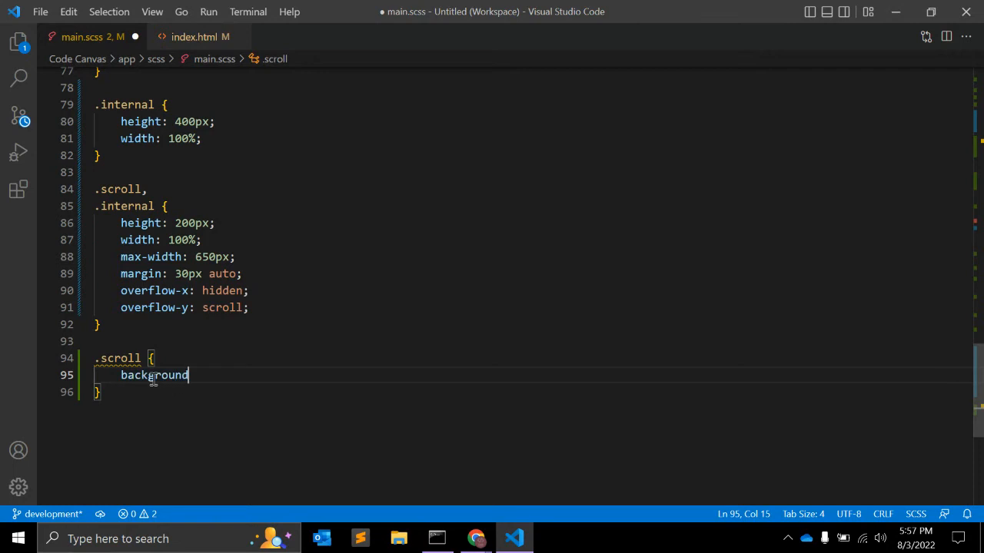
{"action": "type", "text": ": url"}
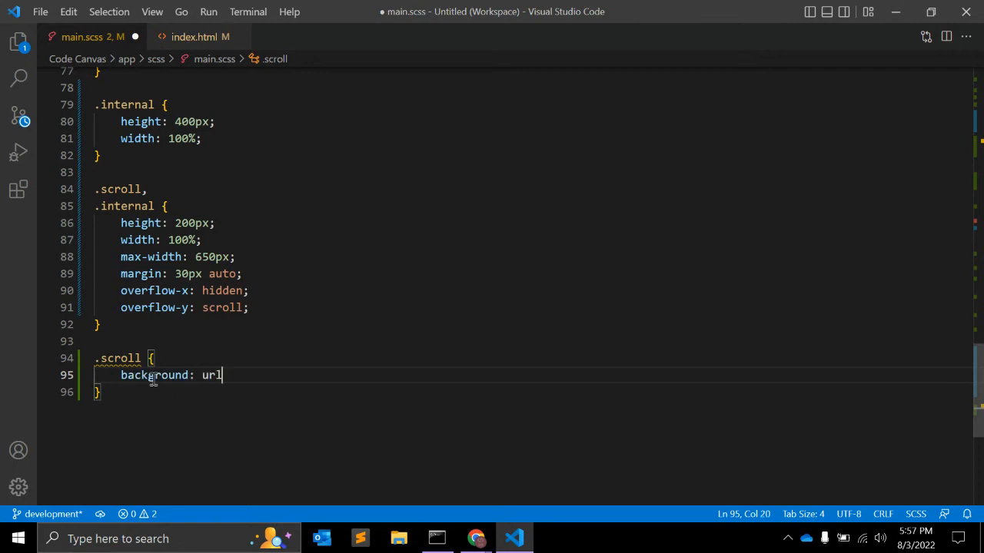
{"action": "type", "text": "()"}
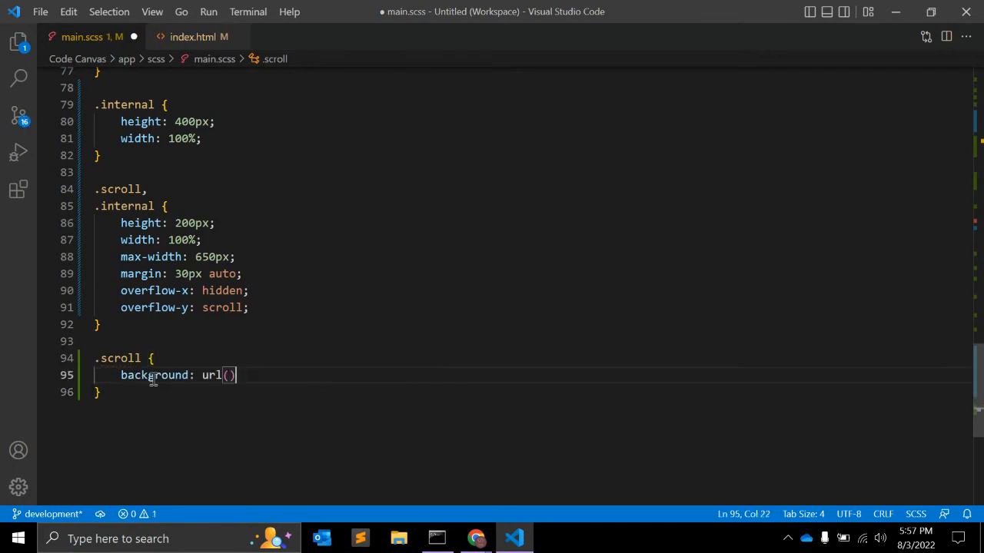
Fill the url with the Pexels lion photo address and begin a second background line
{"action": "left_click", "coordinate": [200, 36]}
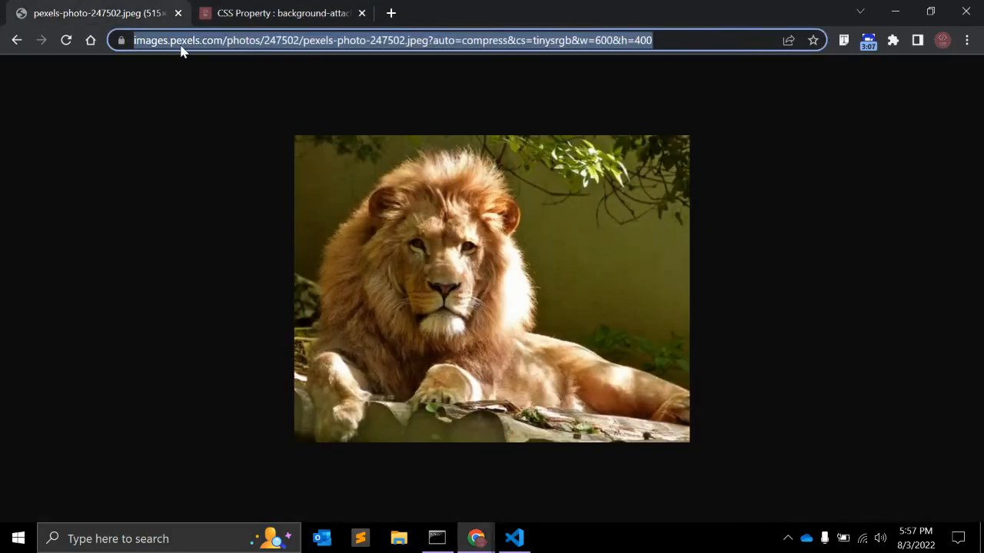
{"action": "left_click", "coordinate": [513, 538]}
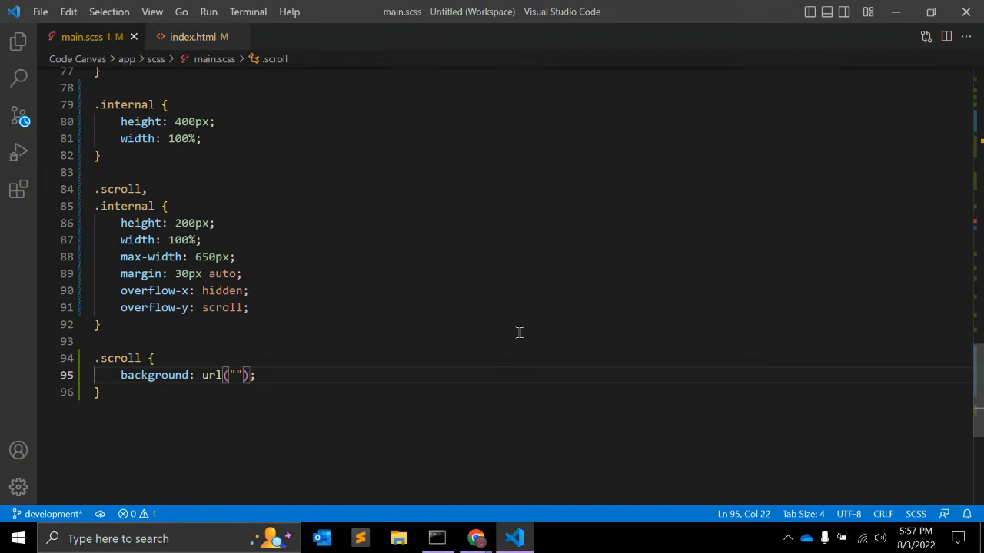
{"action": "type", "text": "https://images.pexels.com/photos/247502/pexels-photo-247502.jpeg?auto=compress&cs=tinysrgb&w=600&h=400"}
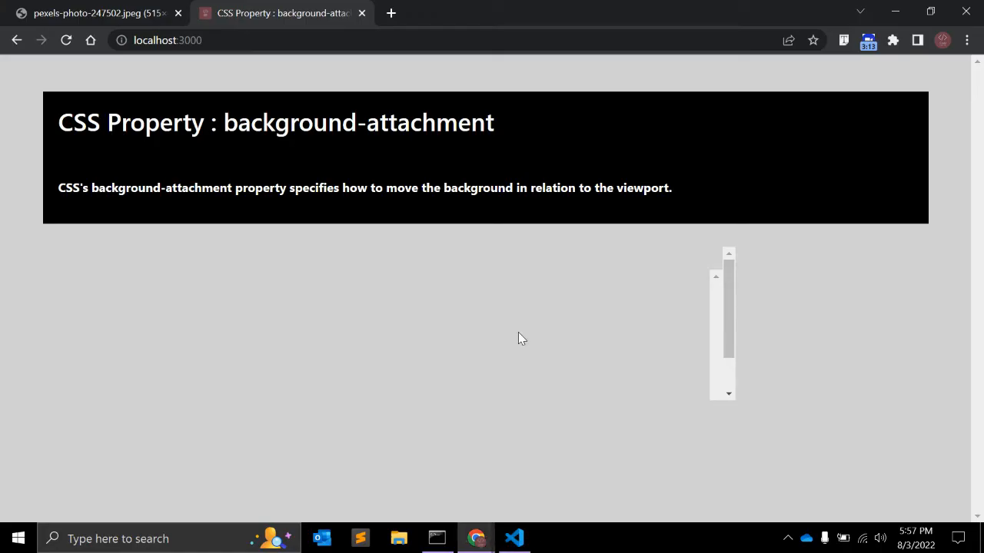
{"action": "mouse_move", "coordinate": [818, 288]}
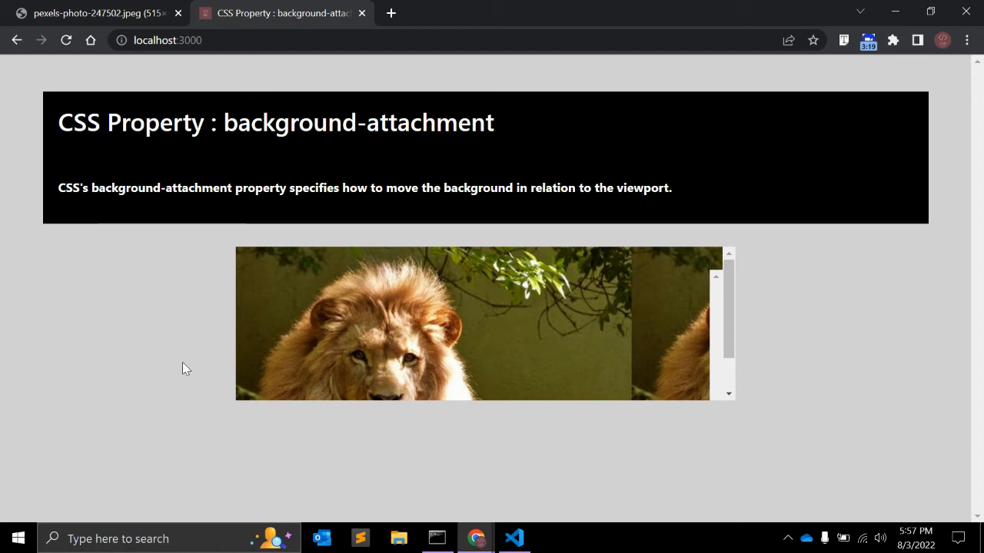
{"action": "left_click", "coordinate": [514, 538]}
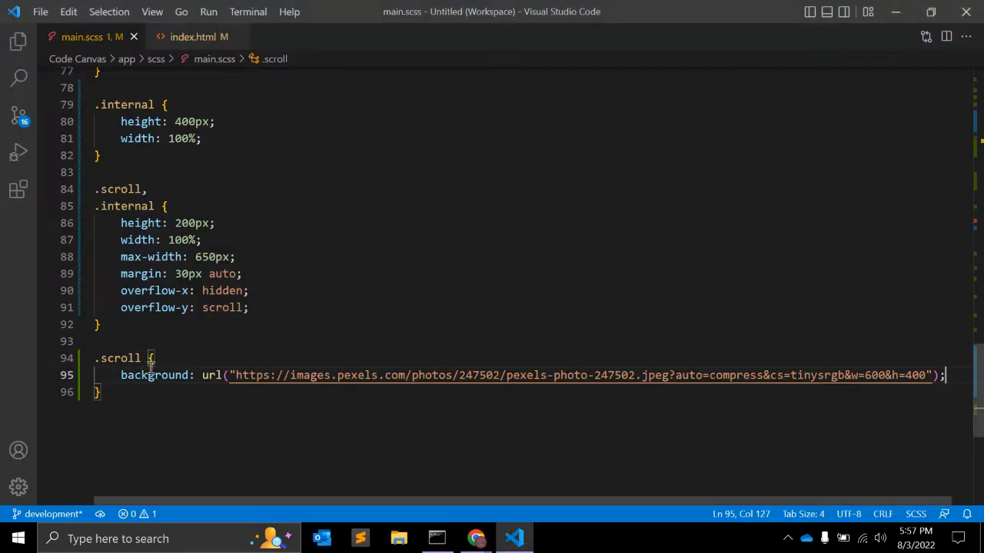
{"action": "mouse_move", "coordinate": [185, 430]}
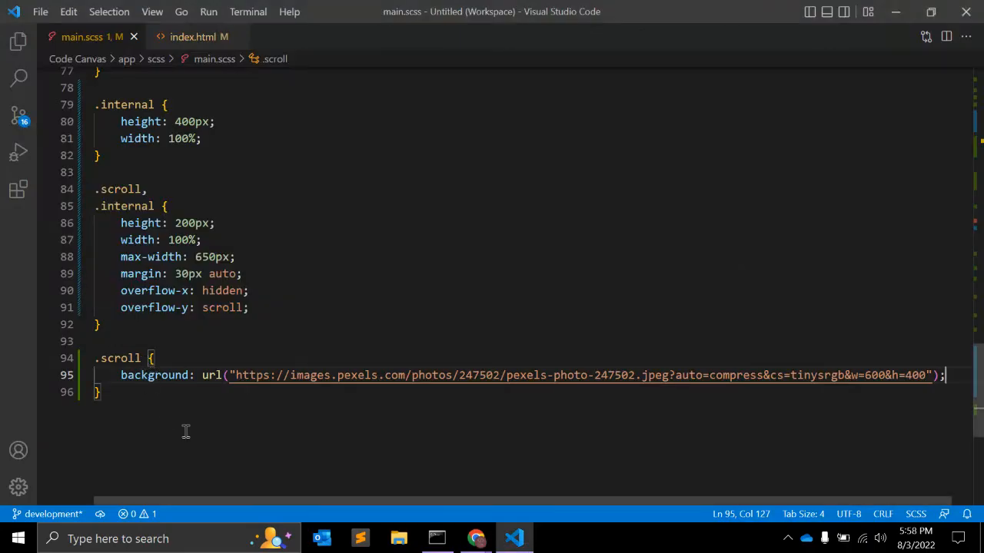
{"action": "type", "text": "back"}
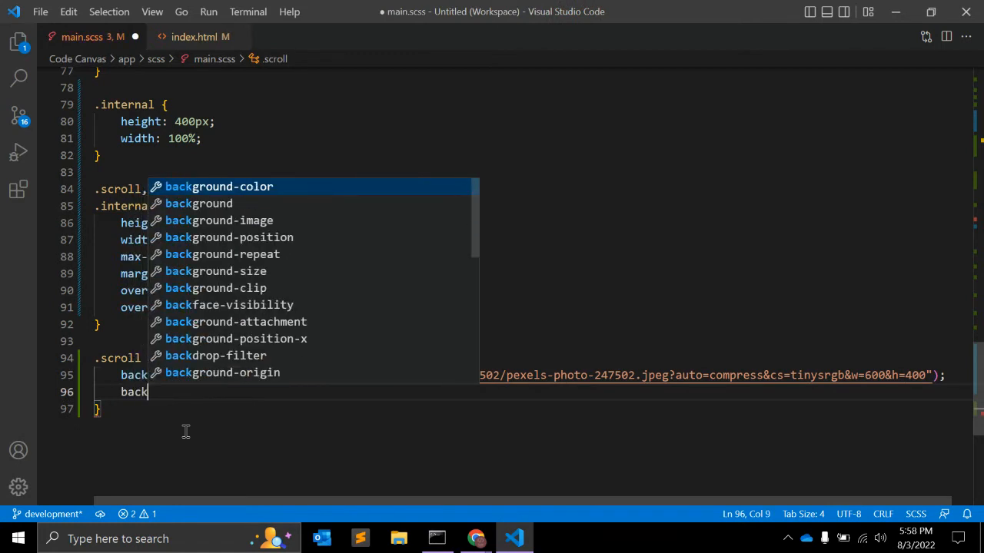
Complete background-attachment: scroll from the autocomplete in the .scroll rule
{"action": "key", "text": "Down"}
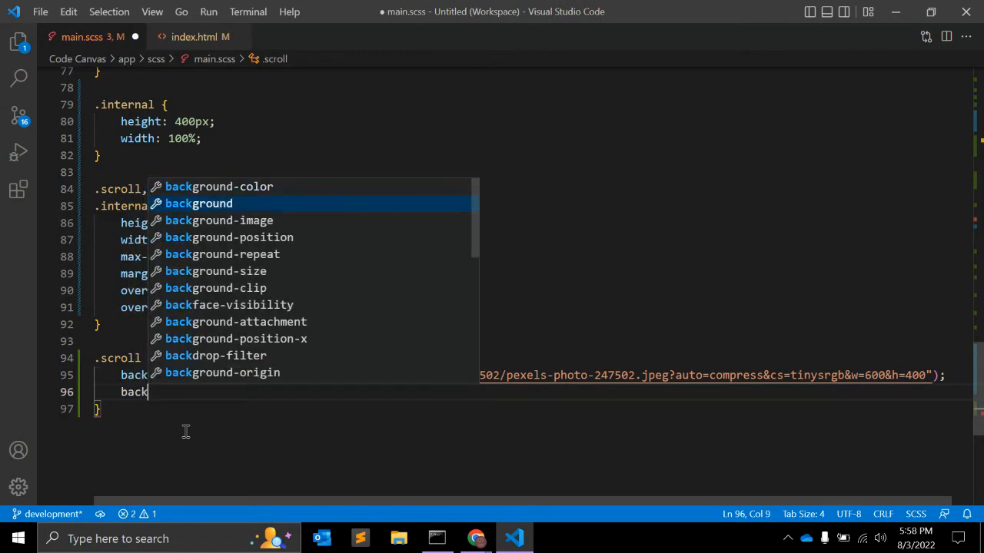
{"action": "type", "text": "ground-attachment: ;"}
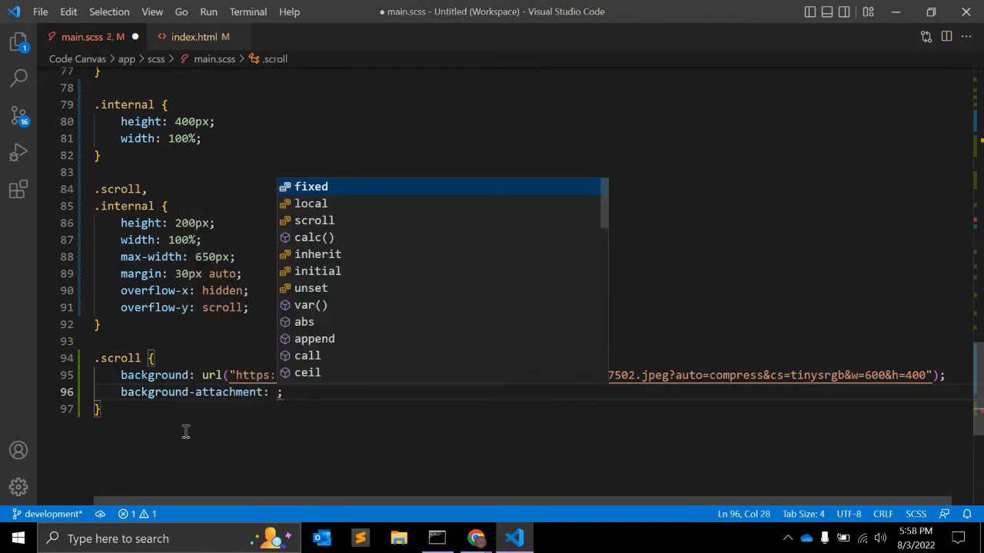
{"action": "left_click", "coordinate": [313, 220]}
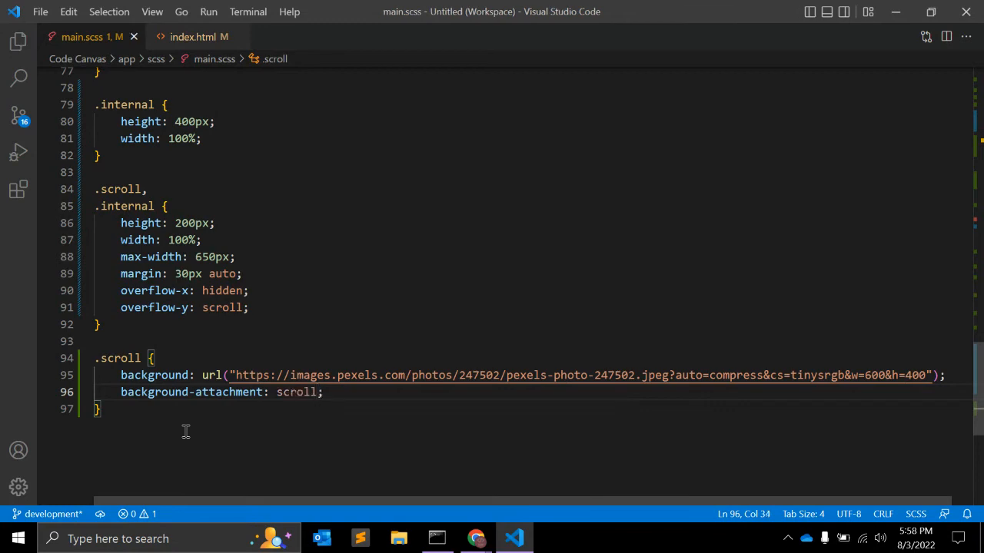
Reload the localhost page to confirm the lion box still shows with scroll attachment
{"action": "left_click", "coordinate": [475, 538]}
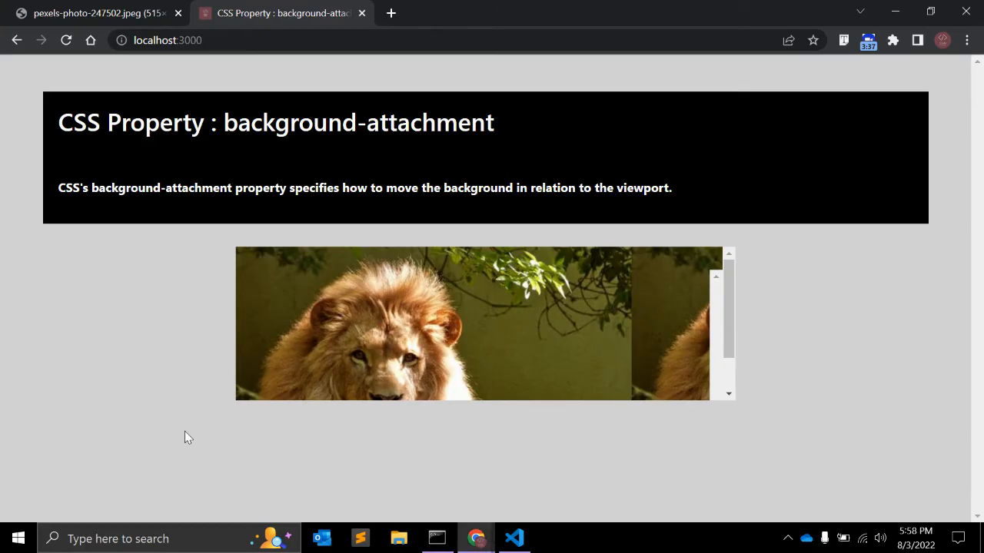
{"action": "left_click", "coordinate": [66, 40]}
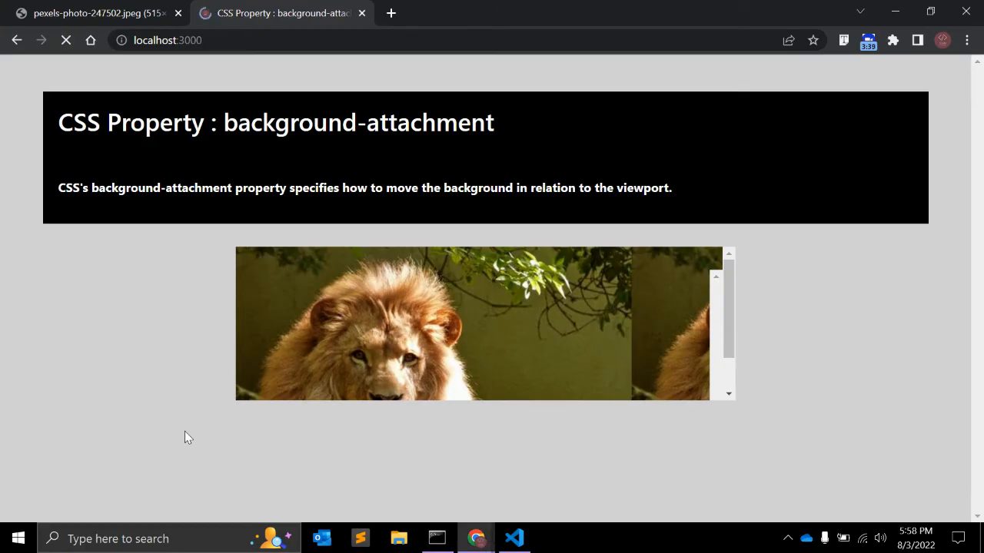
{"action": "left_click", "coordinate": [65, 40]}
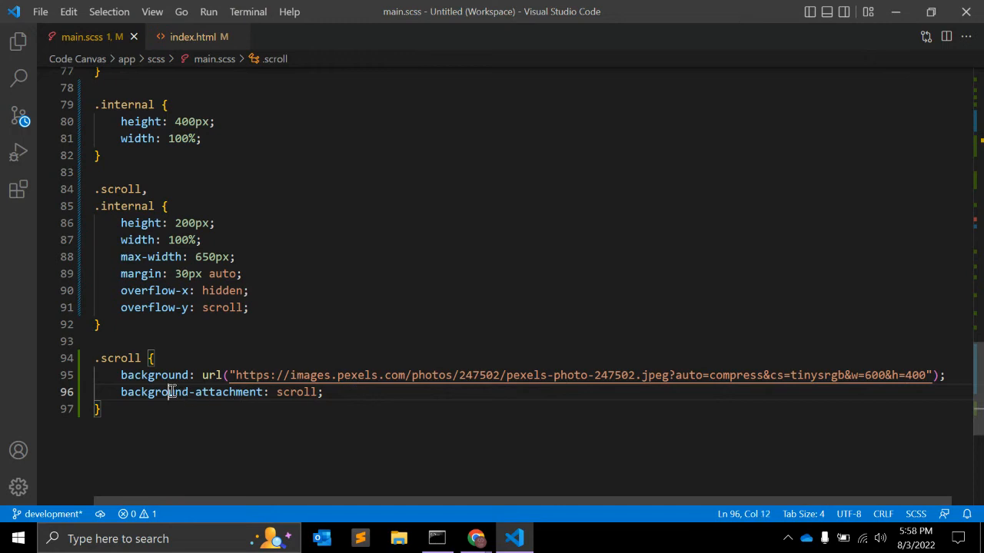
{"action": "double_click", "coordinate": [295, 392]}
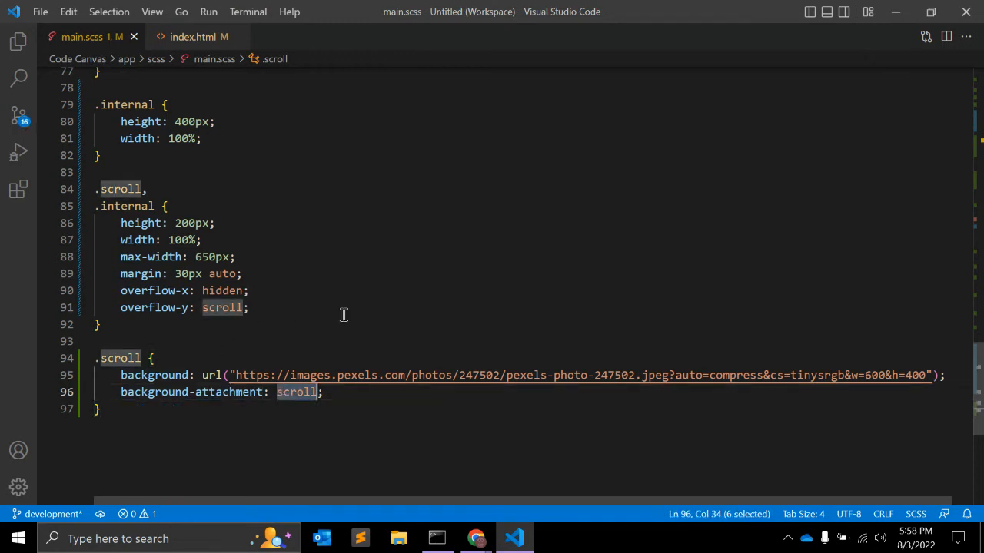
{"action": "left_click", "coordinate": [477, 538]}
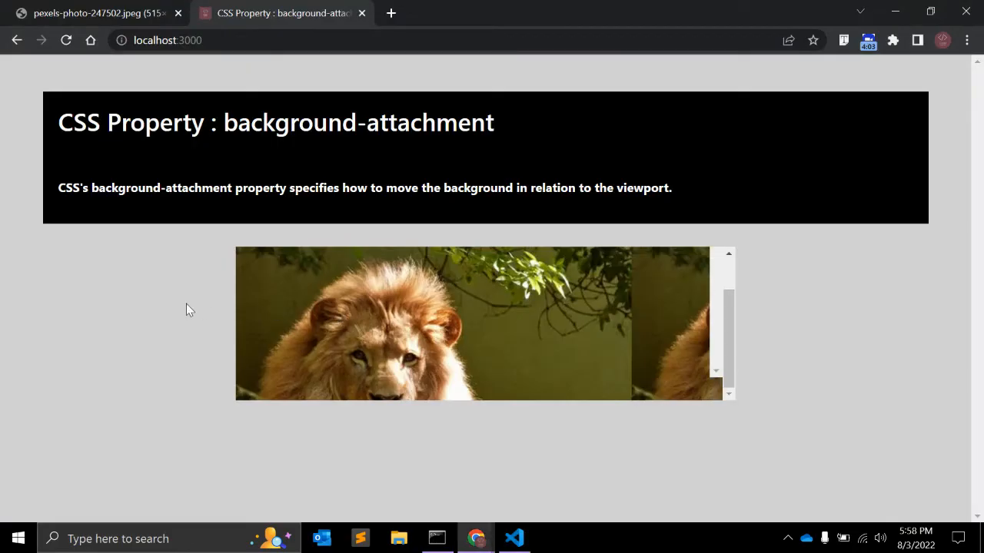
Rename the second div's class from scroll to fixed in index.html
{"action": "left_click", "coordinate": [513, 538]}
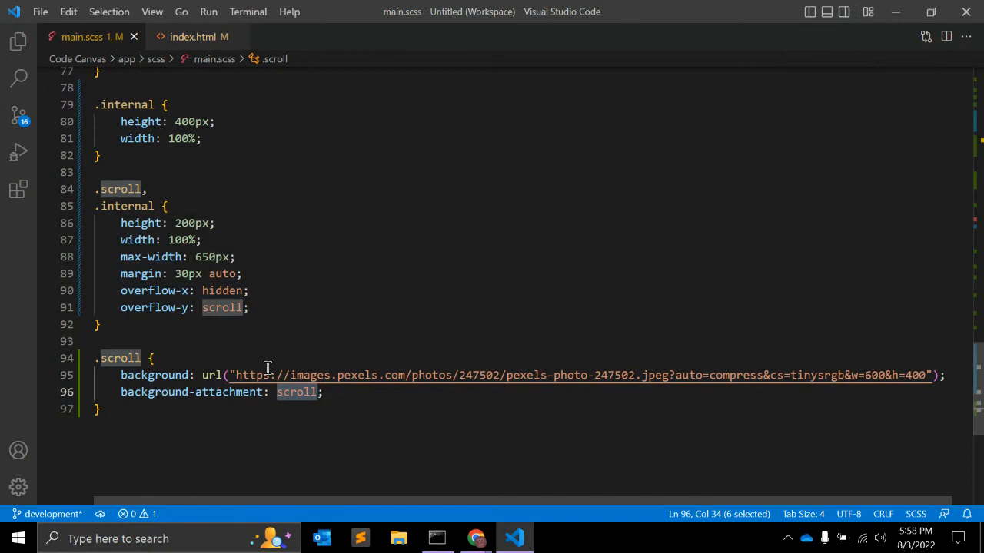
{"action": "left_click", "coordinate": [200, 37]}
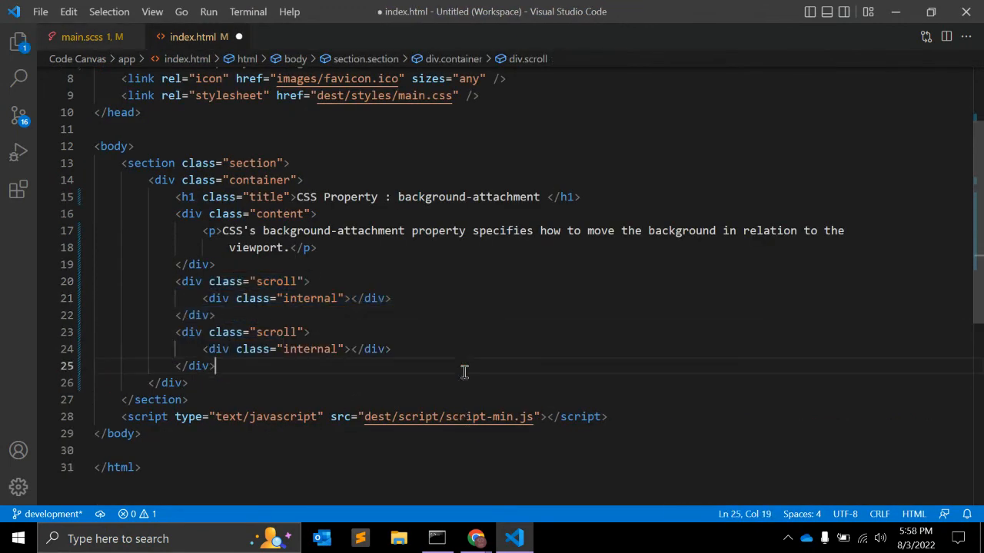
{"action": "double_click", "coordinate": [273, 332]}
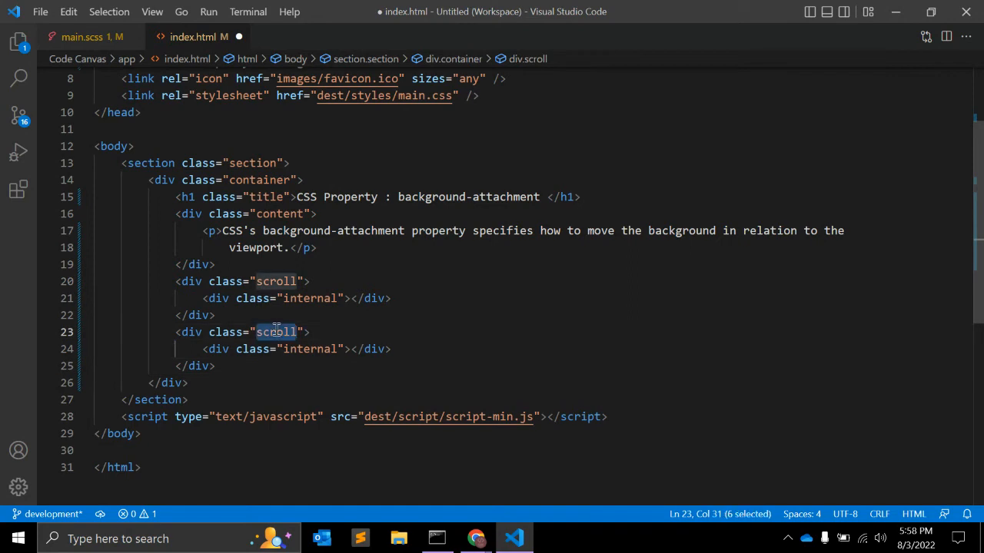
{"action": "type", "text": "fixed"}
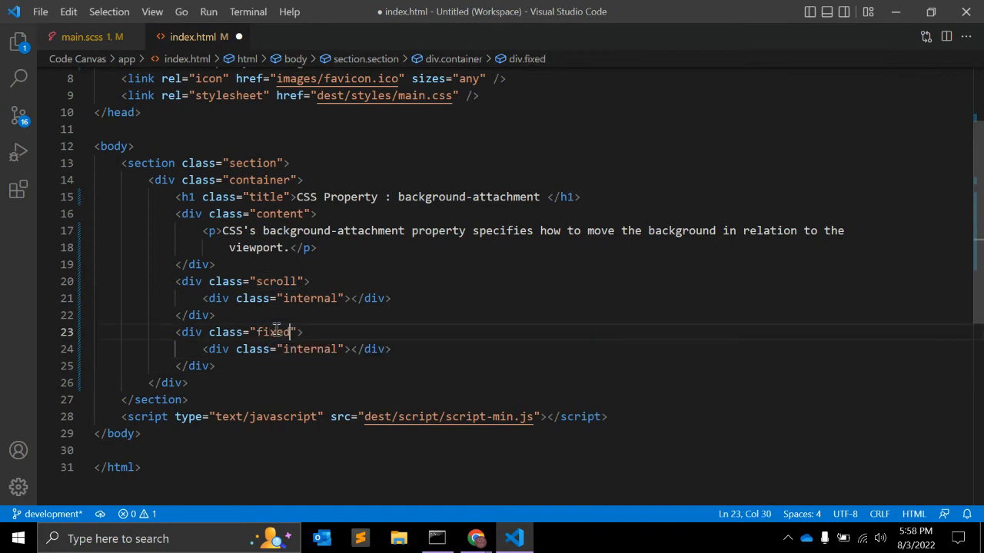
{"action": "left_click", "coordinate": [83, 37]}
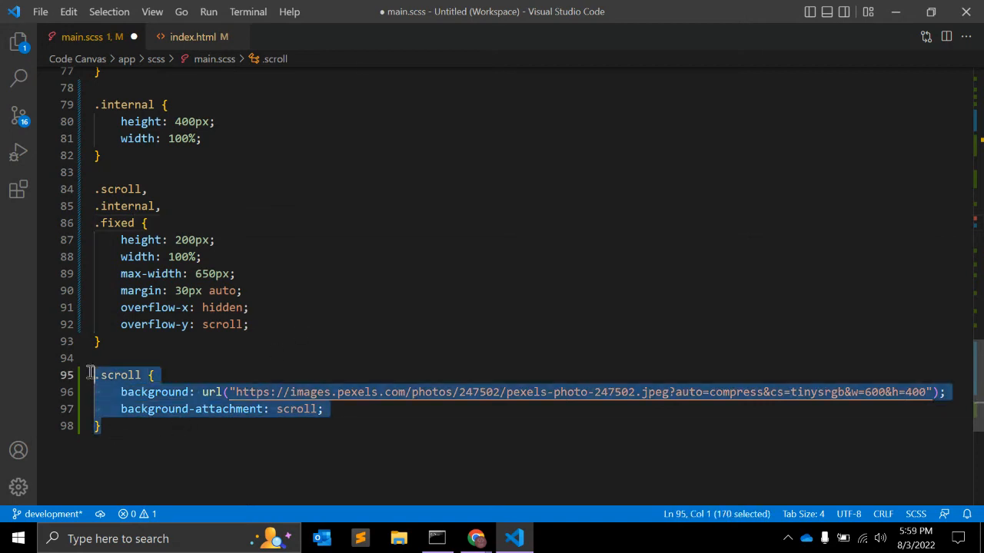
Duplicate the .scroll rule in main.scss as a .fixed rule with background-attachment: fixed
{"action": "key", "text": "ctrl+v"}
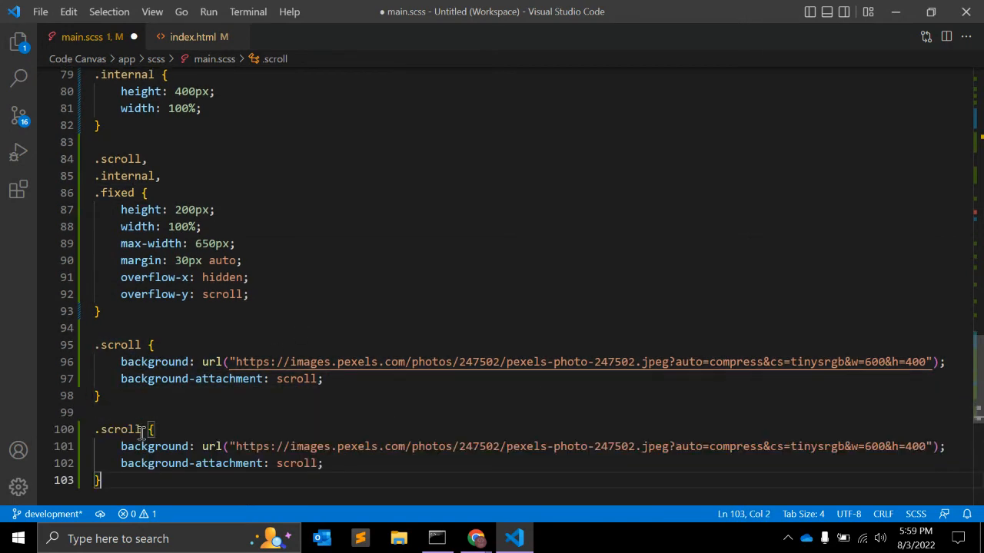
{"action": "double_click", "coordinate": [116, 193]}
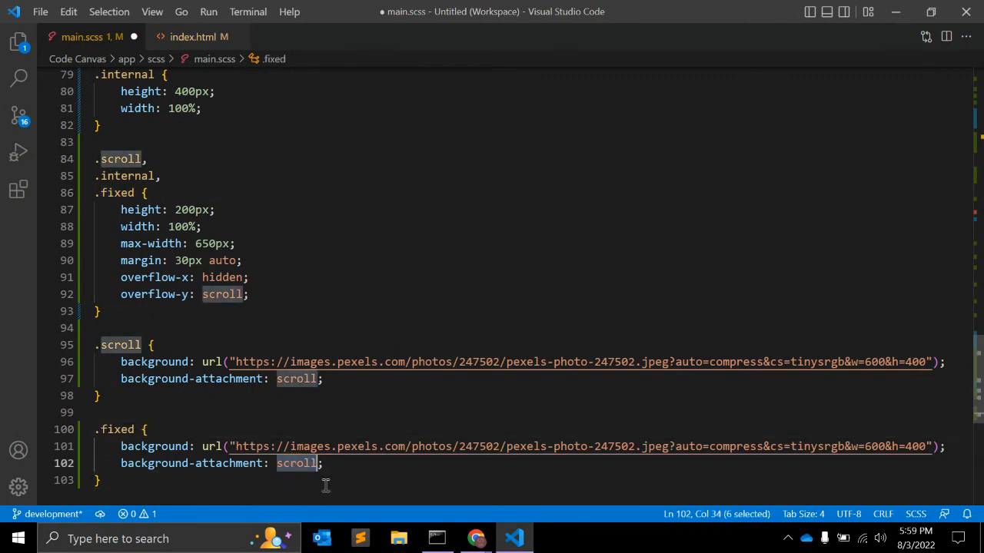
{"action": "type", "text": "fixed"}
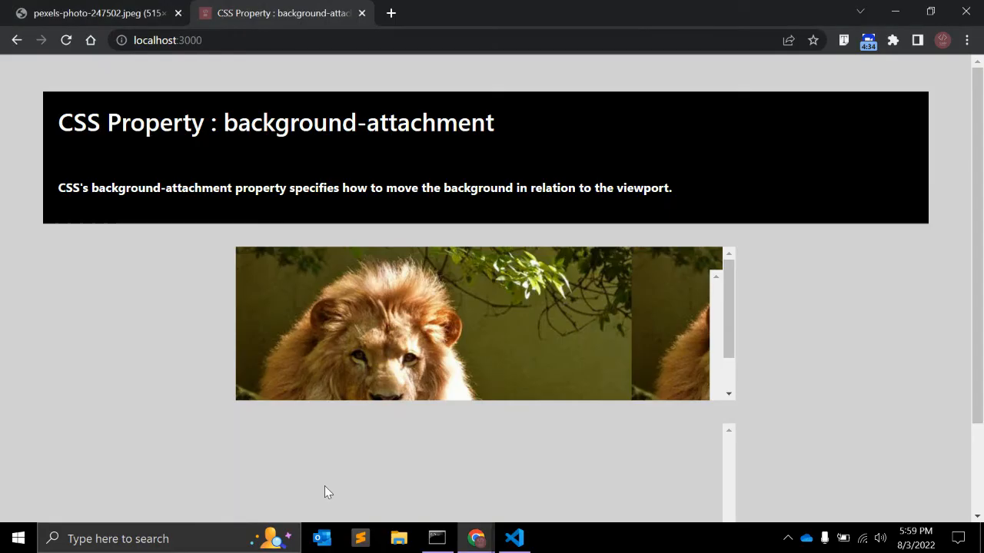
{"action": "scroll", "scroll_direction": "down", "scroll_amount": 3}
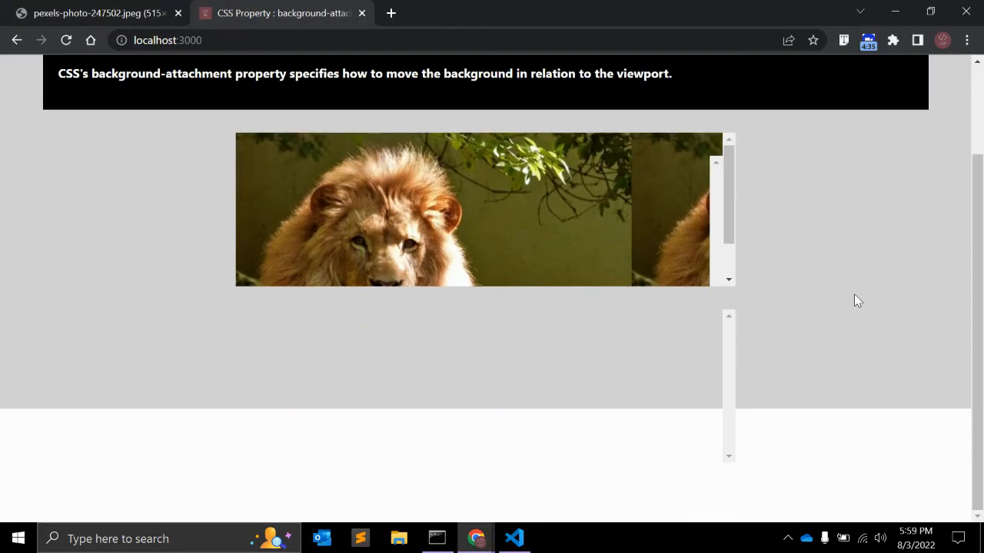
{"action": "left_click", "coordinate": [513, 538]}
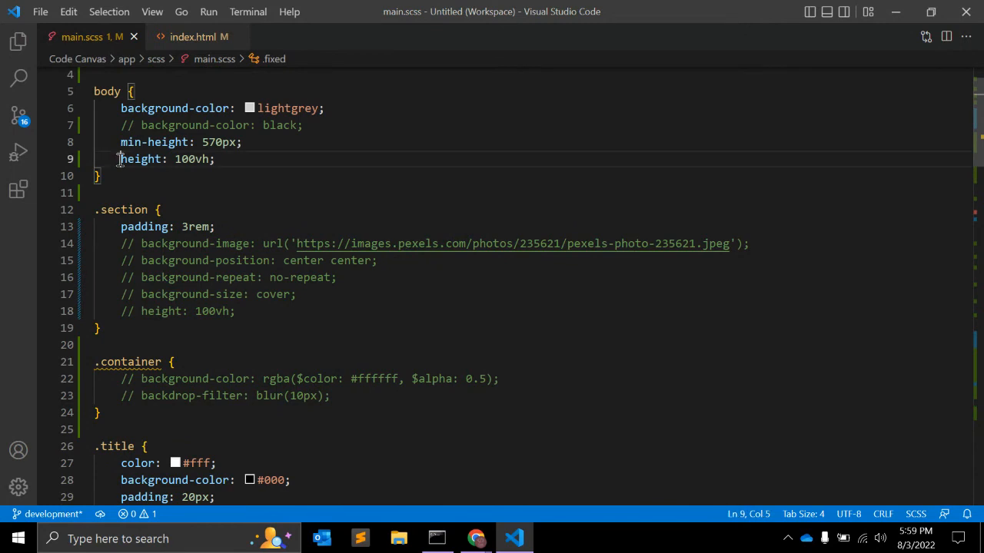
Inspect the second lion box in Chrome DevTools to view the div.fixed rule's styles
{"action": "scroll", "scroll_direction": "down", "scroll_amount": 3}
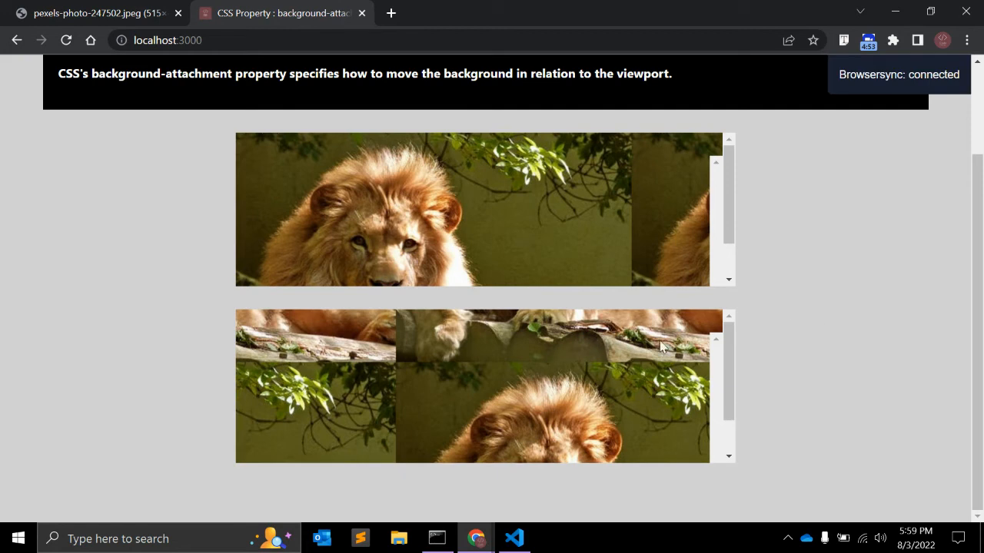
{"action": "mouse_move", "coordinate": [606, 363]}
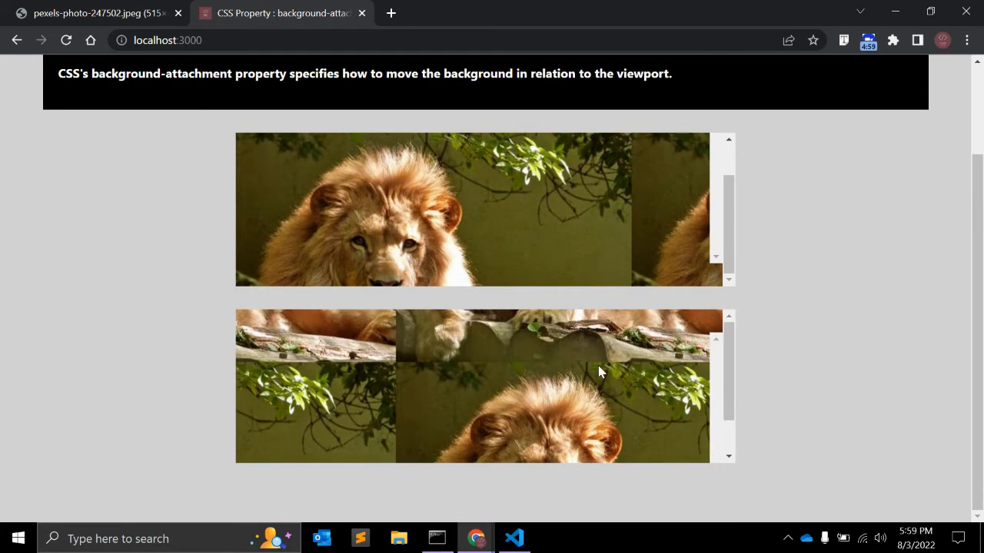
{"action": "mouse_move", "coordinate": [350, 394]}
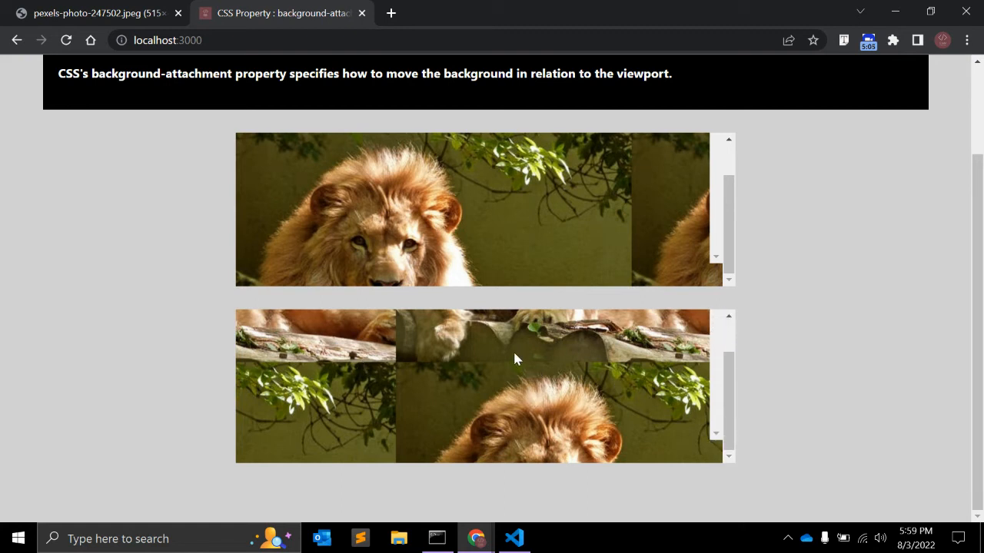
{"action": "right_click", "coordinate": [515, 360]}
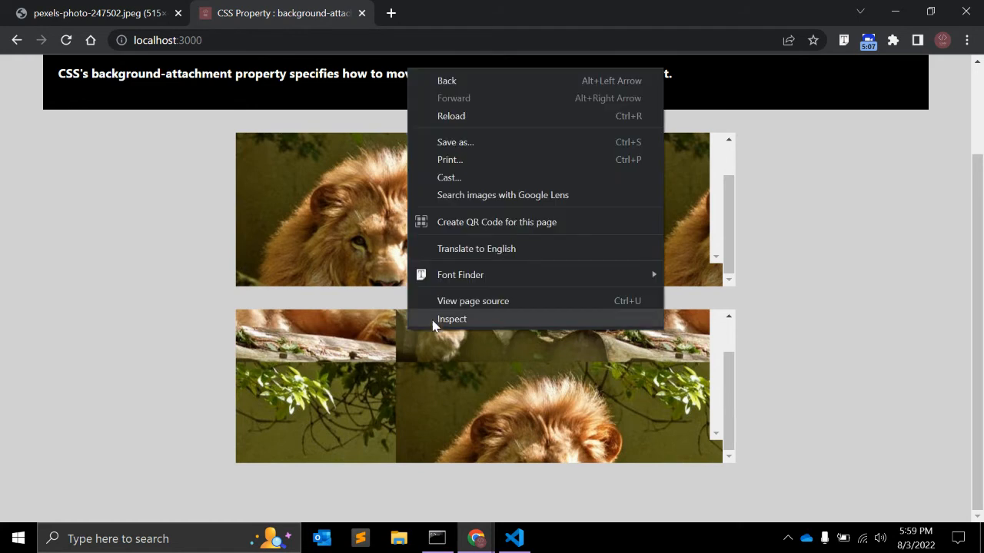
{"action": "left_click", "coordinate": [452, 319]}
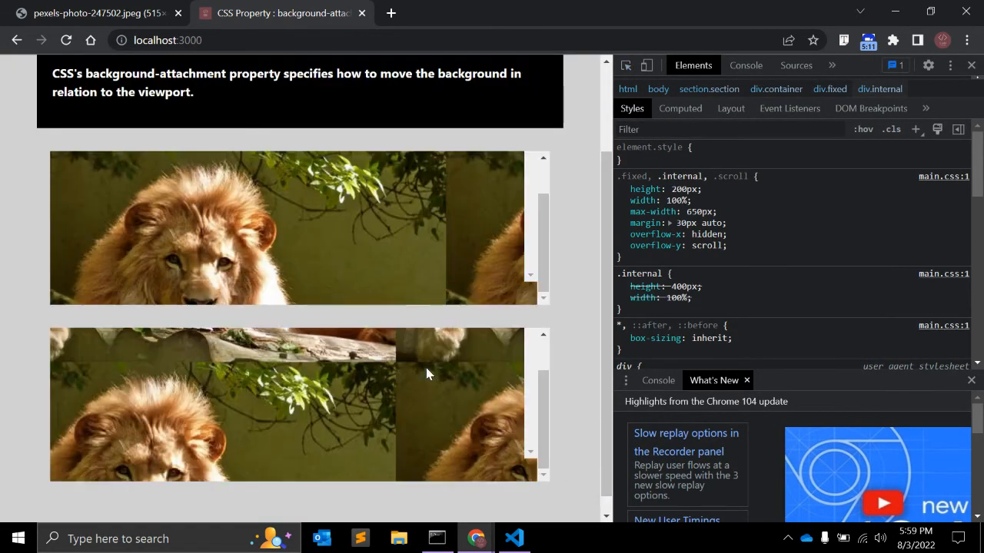
{"action": "left_click", "coordinate": [621, 338]}
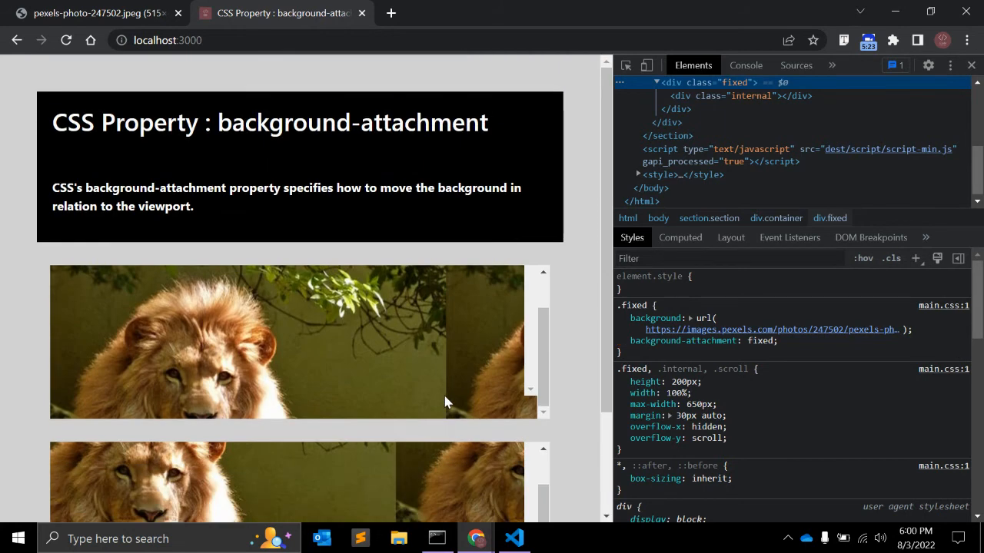
{"action": "scroll", "scroll_direction": "down", "scroll_amount": 3}
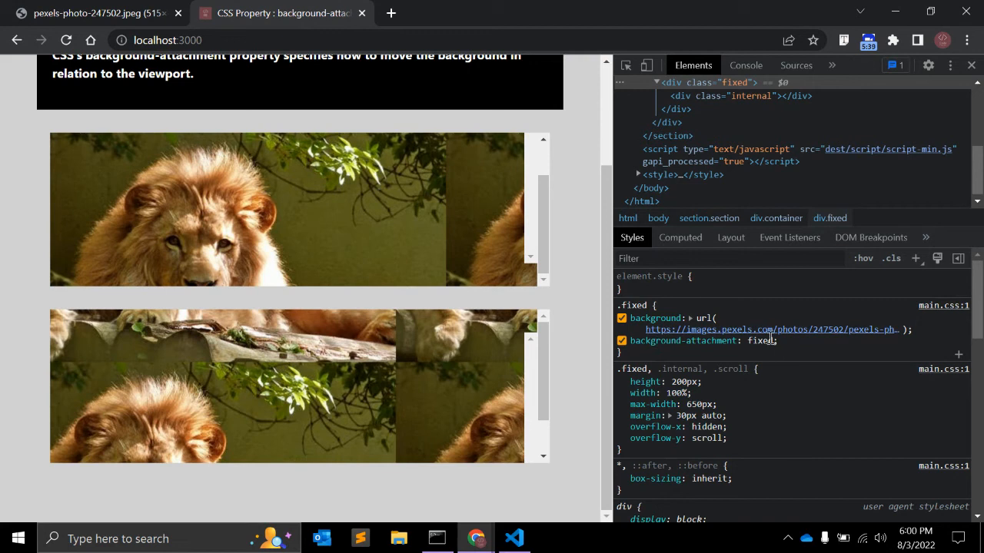
Rename the third div's class to local in index.html
{"action": "left_click", "coordinate": [513, 538]}
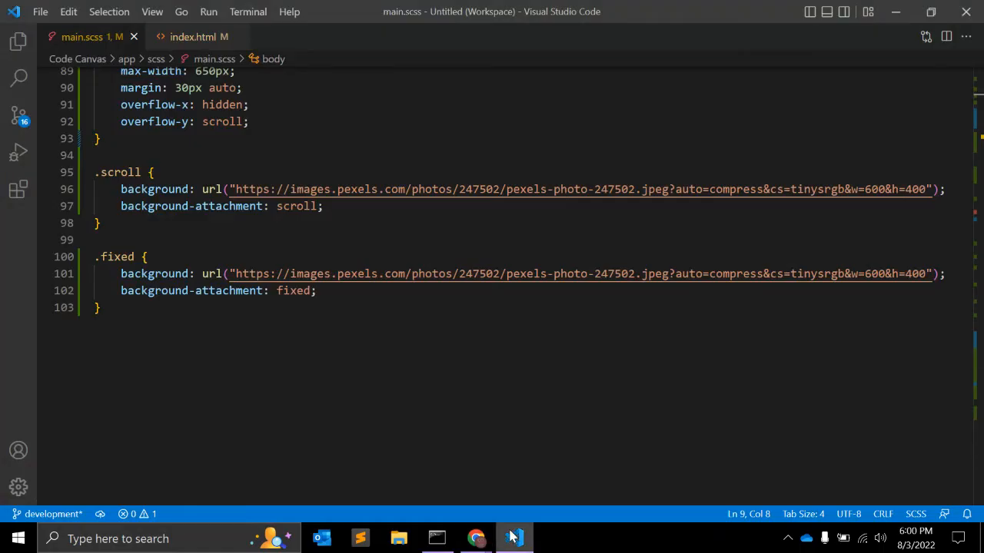
{"action": "left_click", "coordinate": [198, 37]}
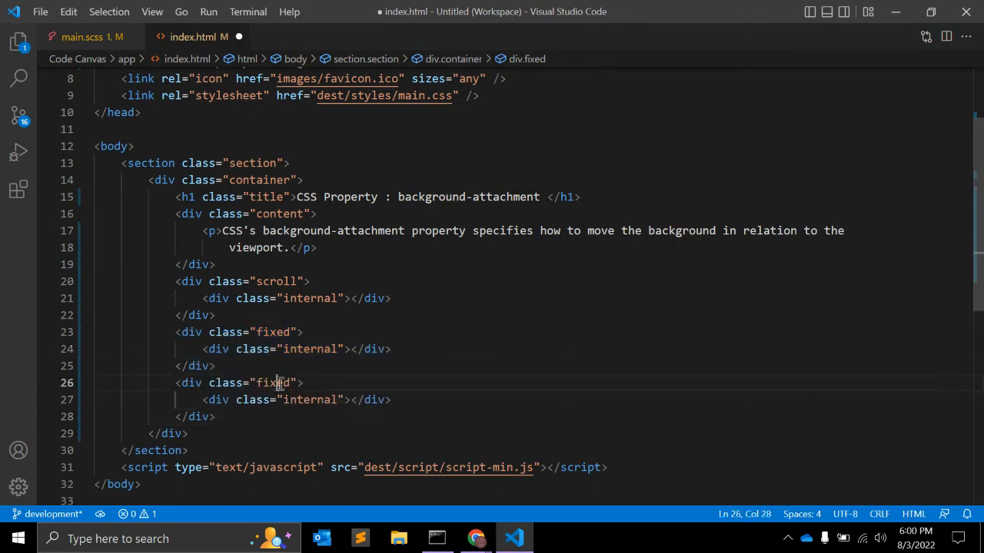
{"action": "type", "text": "local"}
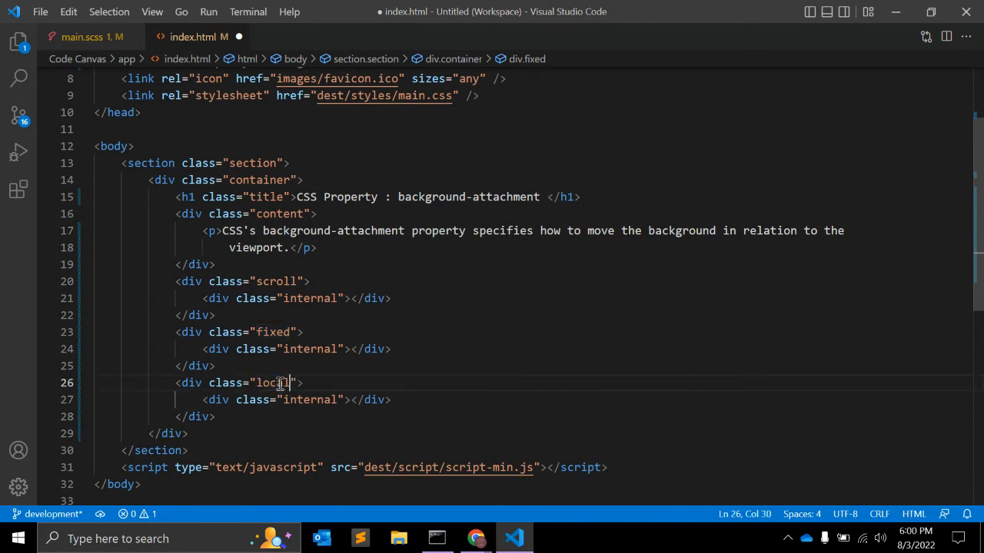
Add .local to the shared selector and a .local rule with background-attachment: local in main.scss
{"action": "left_click", "coordinate": [83, 37]}
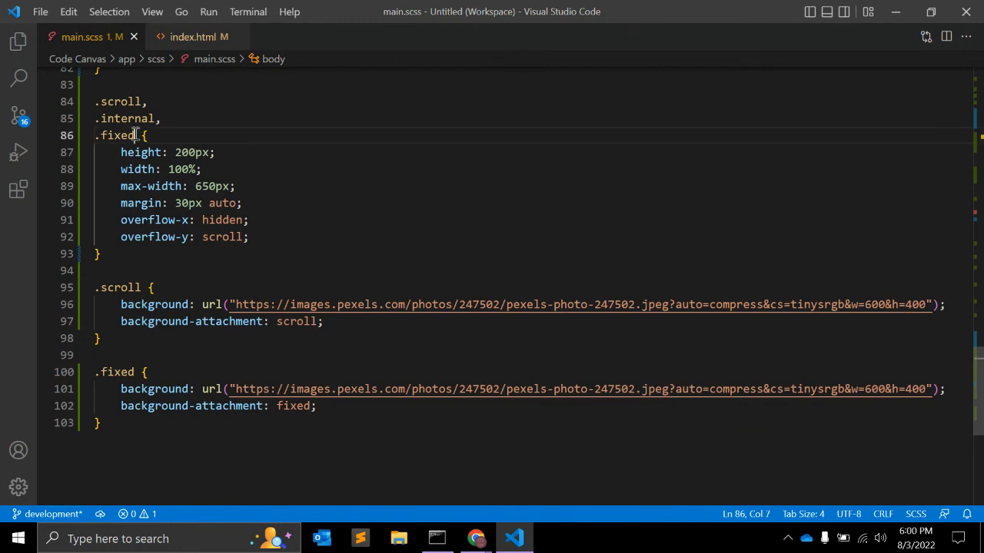
{"action": "type", "text": ".local,"}
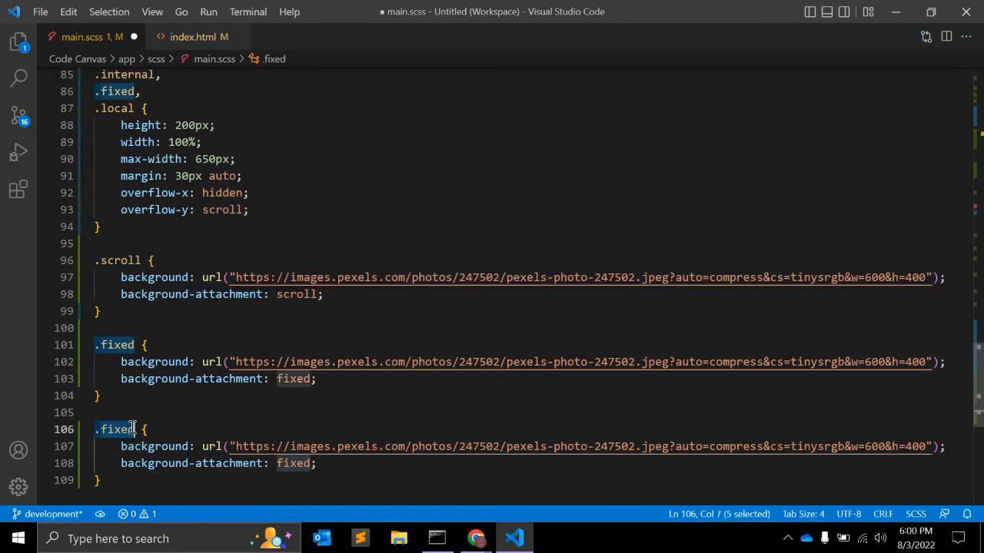
{"action": "type", "text": "local {"}
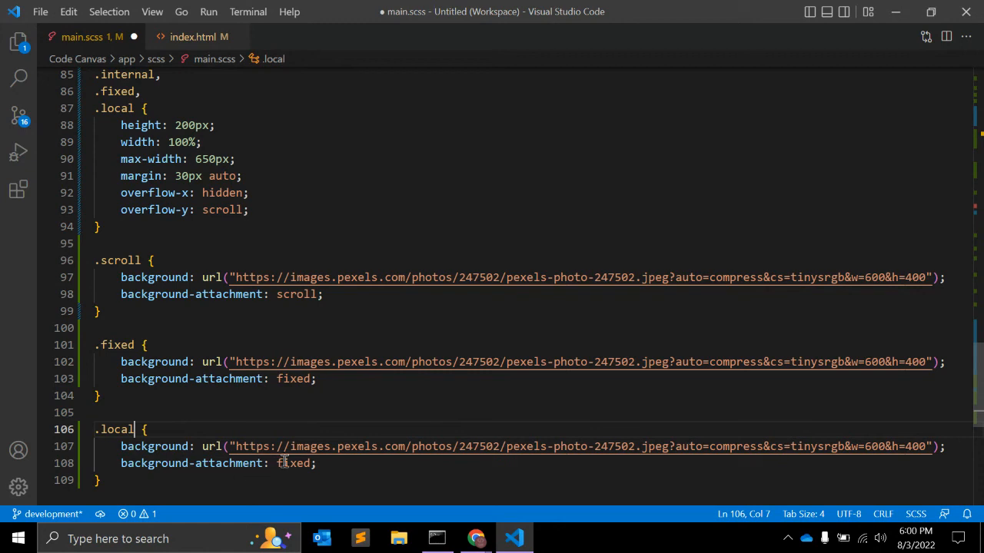
{"action": "type", "text": "local"}
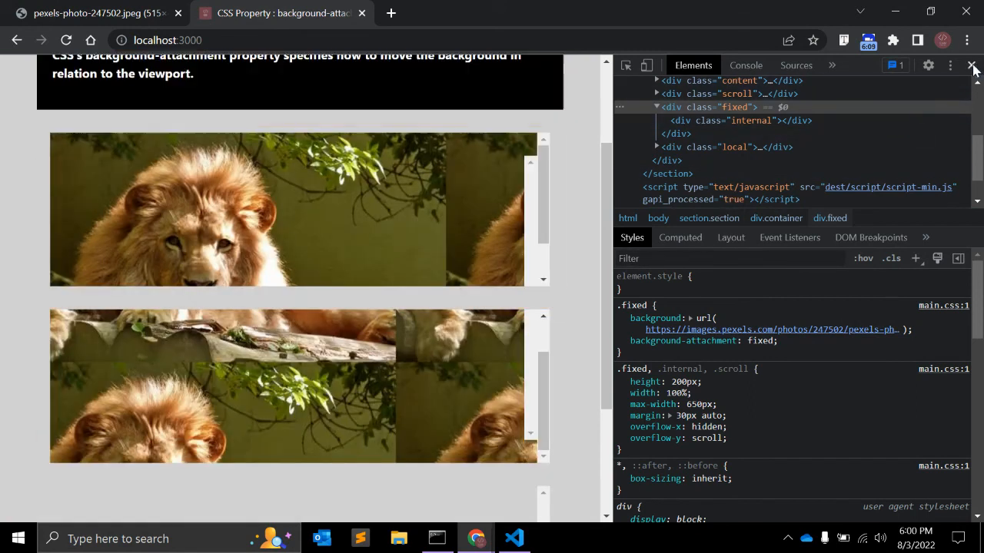
Close DevTools and scroll down through the three lion boxes, then back up
{"action": "left_click", "coordinate": [972, 65]}
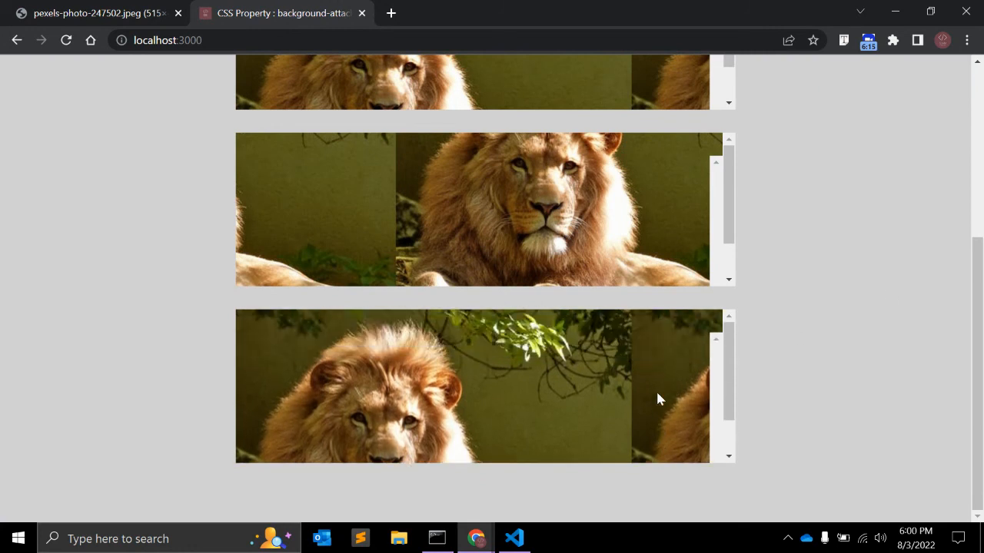
{"action": "mouse_move", "coordinate": [637, 376]}
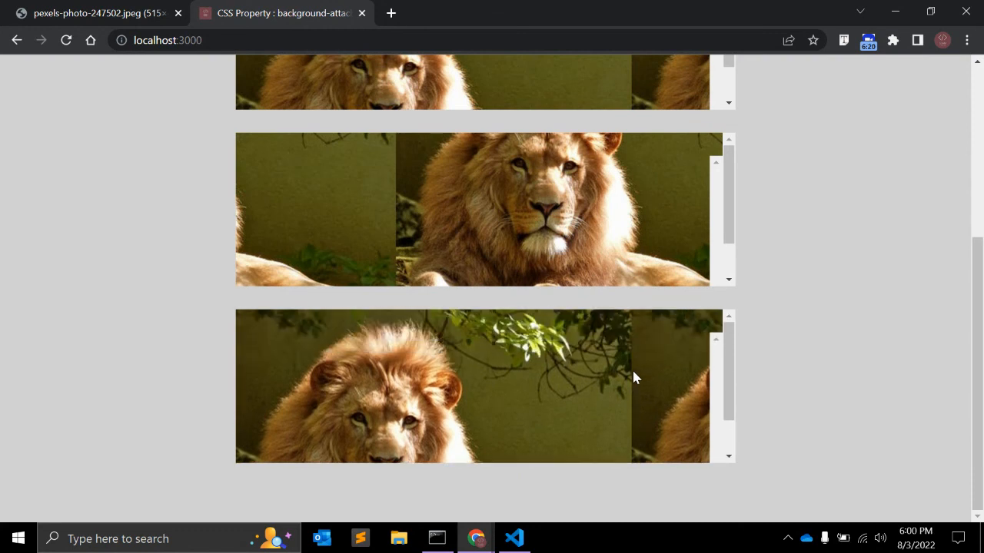
{"action": "scroll", "scroll_direction": "down", "scroll_amount": 3}
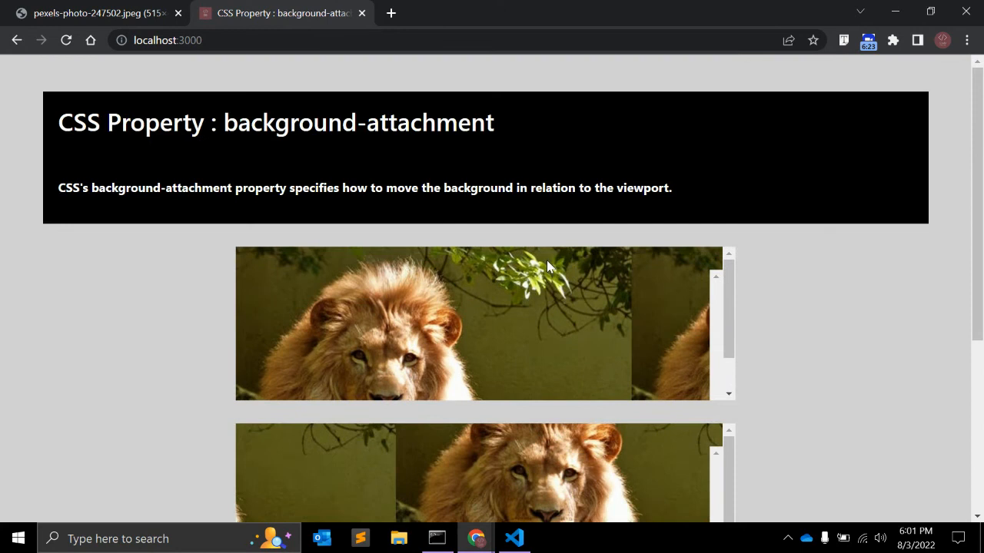
{"action": "scroll", "scroll_direction": "down", "scroll_amount": 3}
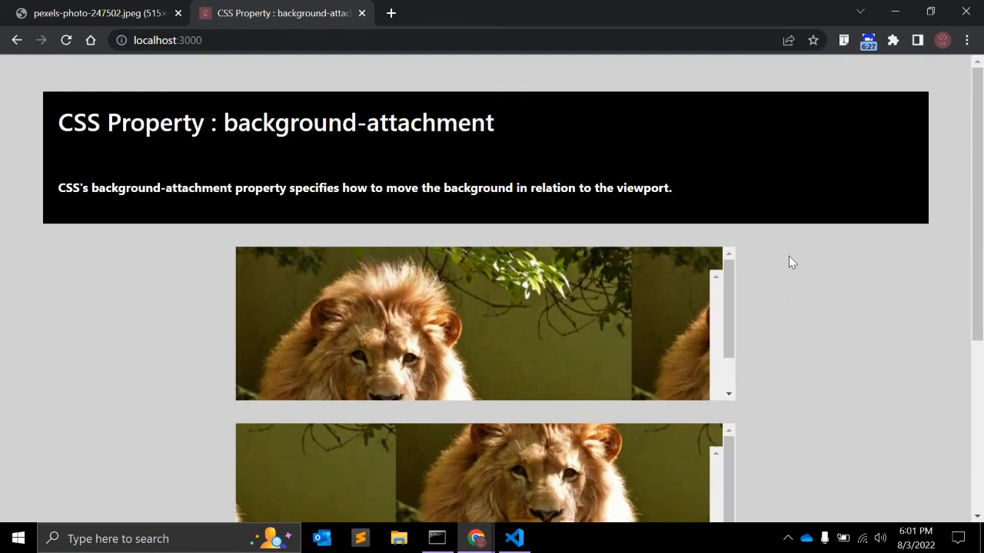
{"action": "scroll", "scroll_direction": "down", "scroll_amount": 3}
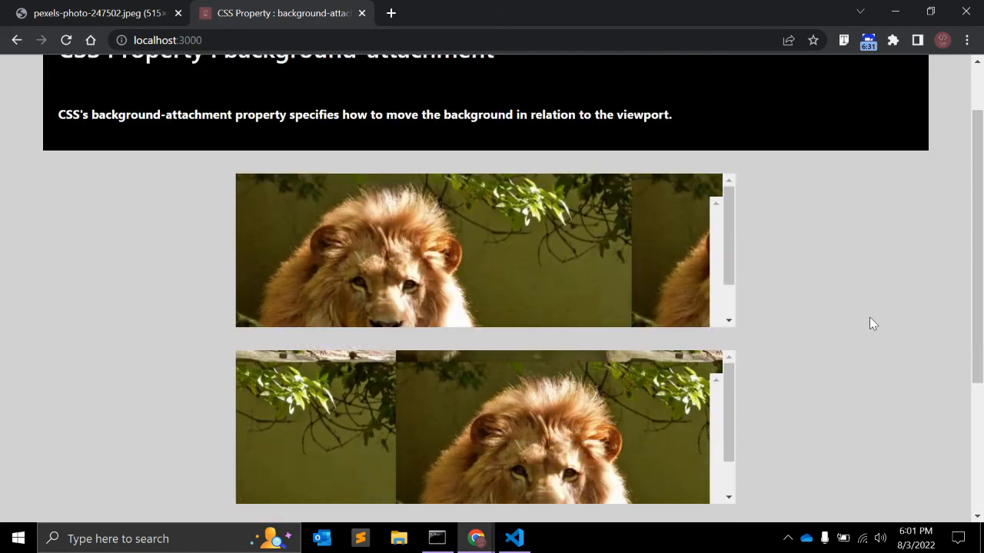
{"action": "scroll", "scroll_direction": "down", "scroll_amount": 3}
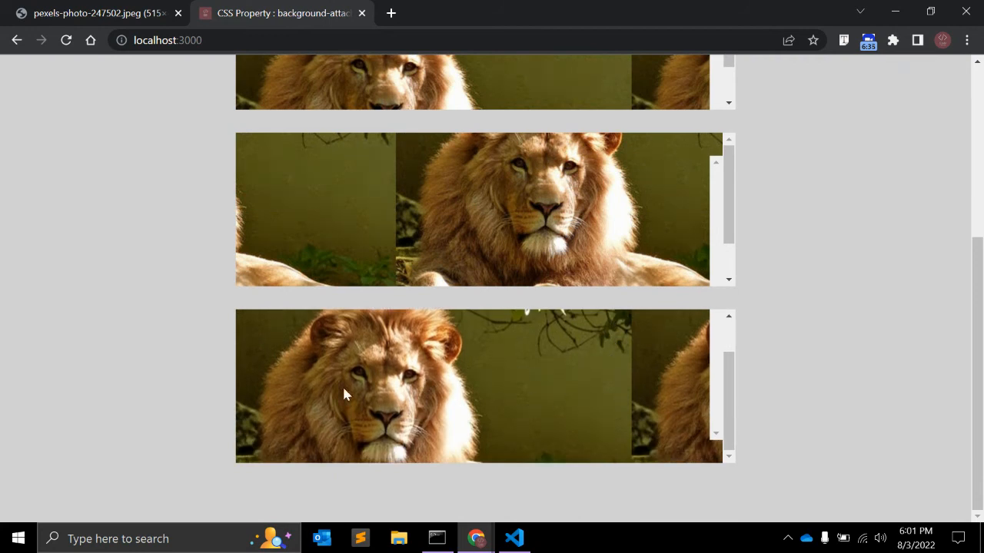
{"action": "mouse_move", "coordinate": [529, 378]}
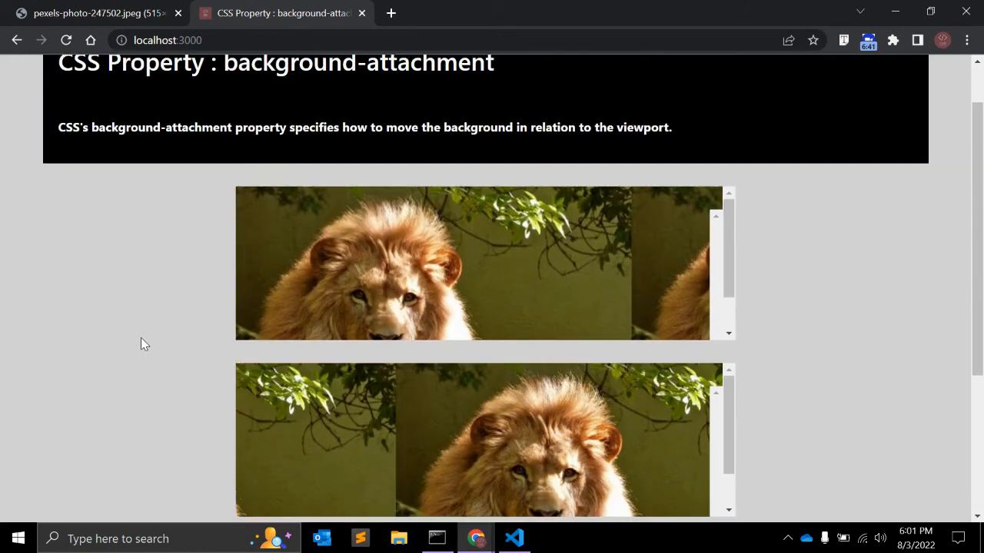
{"action": "scroll", "scroll_direction": "up", "scroll_amount": 3}
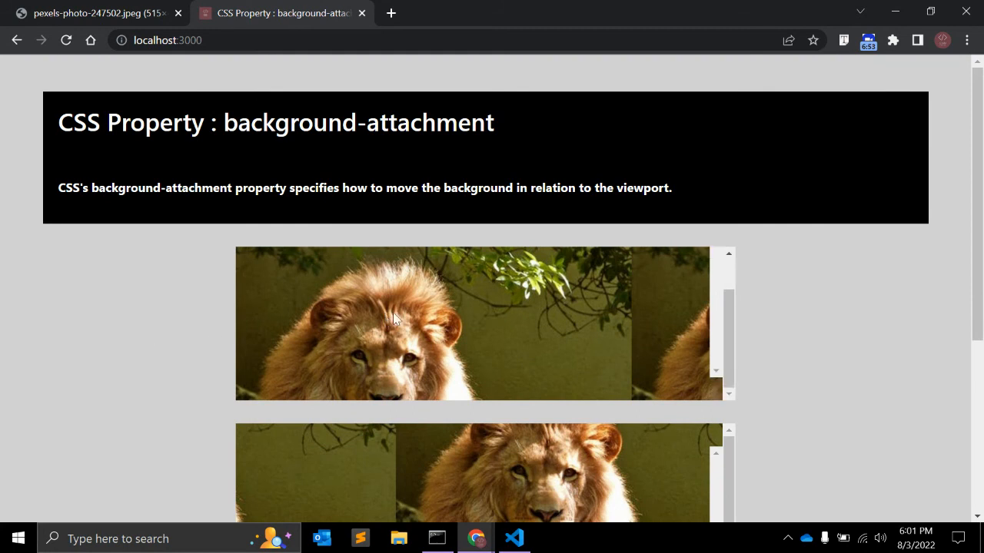
Scroll through the boxes again and highlight the background-attachment heading briefly
{"action": "scroll", "scroll_direction": "down", "scroll_amount": 3}
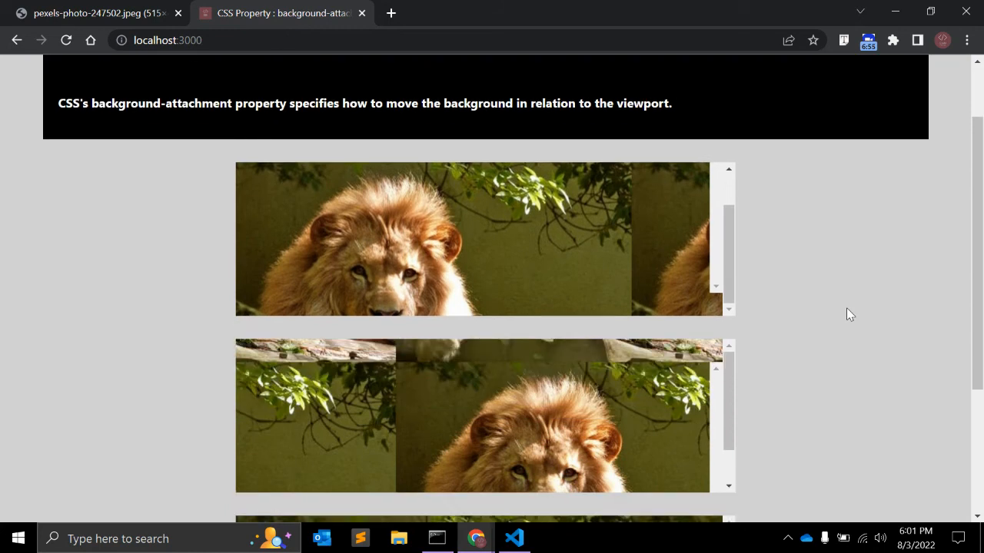
{"action": "scroll", "scroll_direction": "down", "scroll_amount": 3}
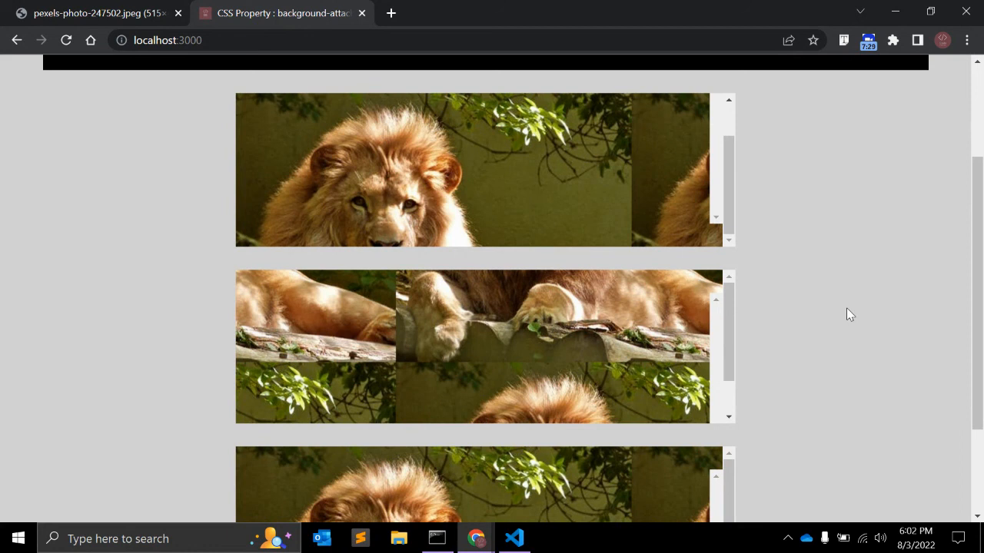
{"action": "scroll", "scroll_direction": "down", "scroll_amount": 3}
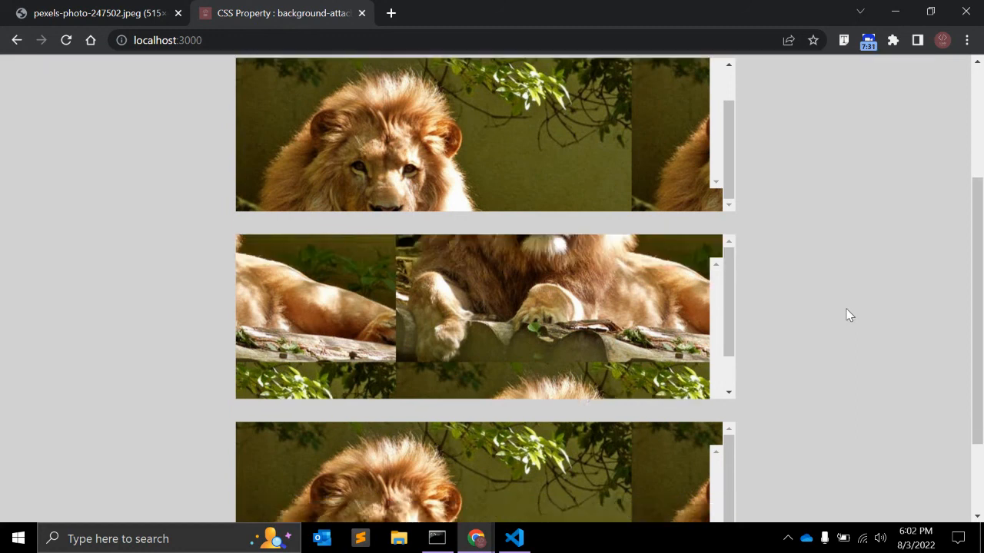
{"action": "scroll", "scroll_direction": "down", "scroll_amount": 3}
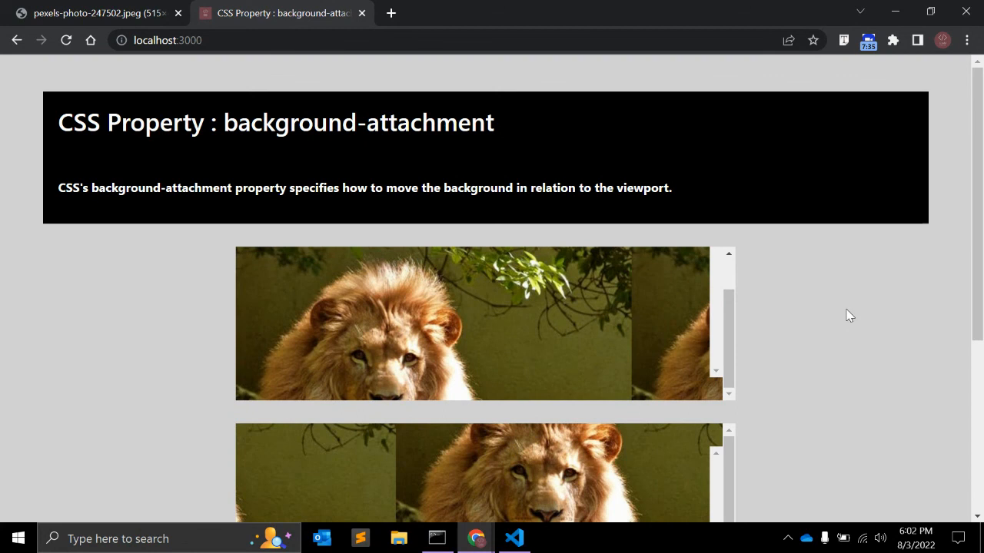
{"action": "mouse_move", "coordinate": [262, 136]}
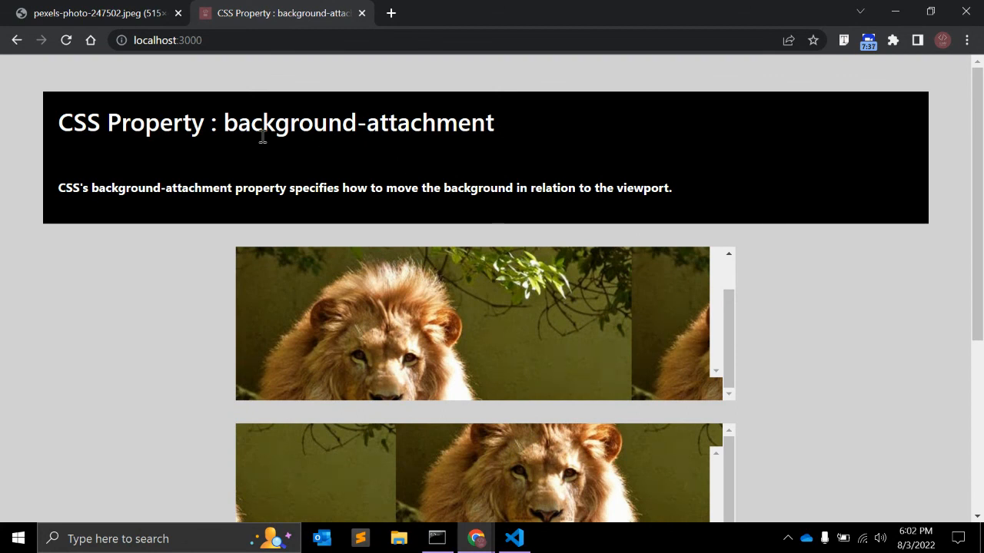
{"action": "double_click", "coordinate": [356, 123]}
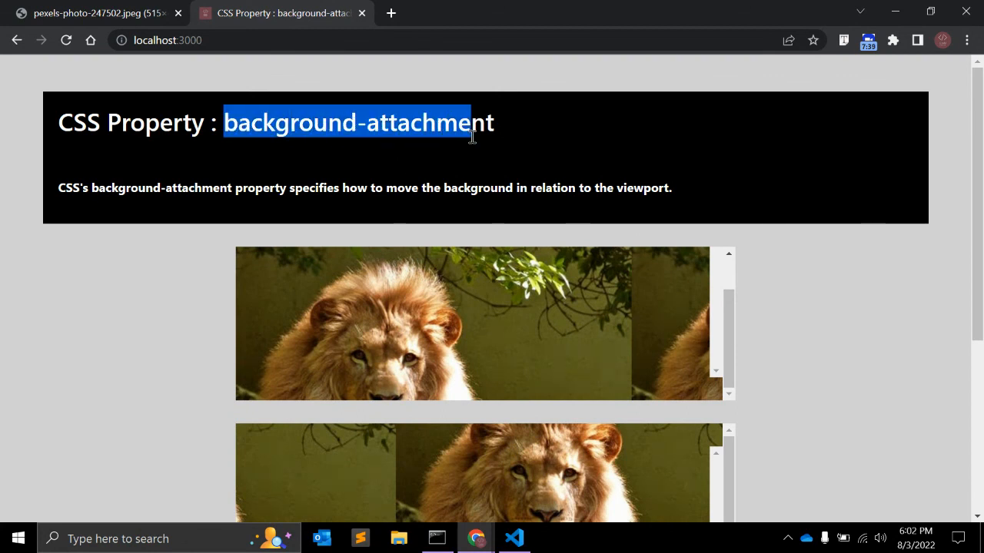
{"action": "left_click", "coordinate": [864, 283]}
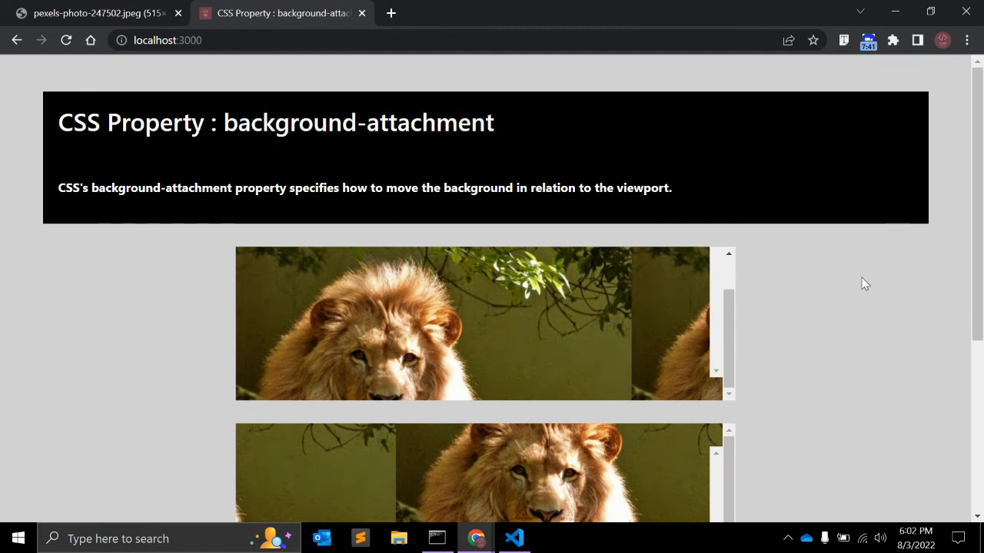